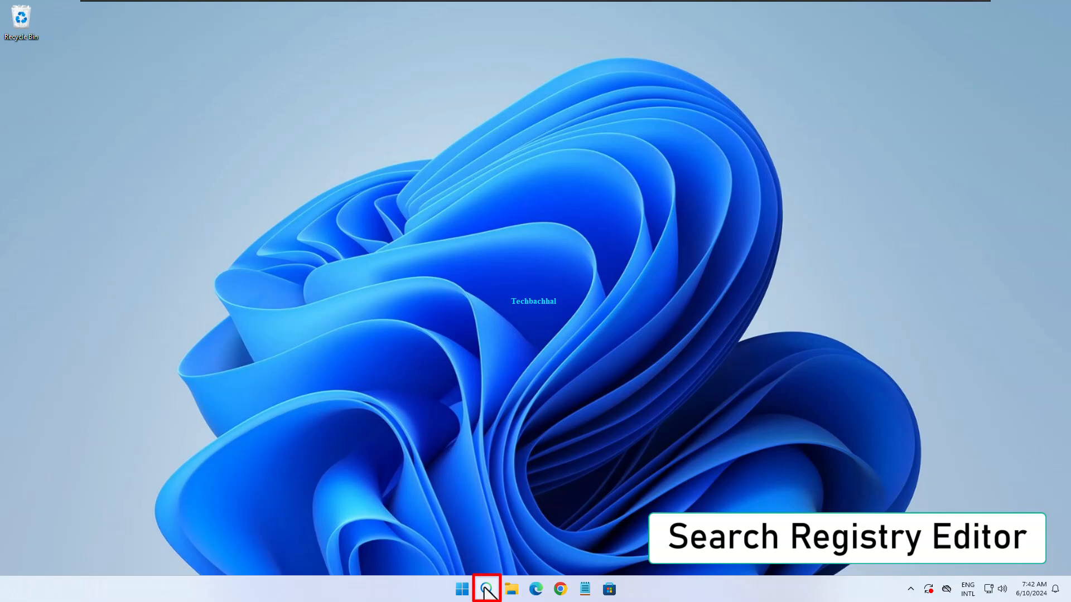
Step: Search for 'Registry Editor', launch it, and approve the User Account Control prompt
{"action": "left_click", "coordinate": [486, 589]}
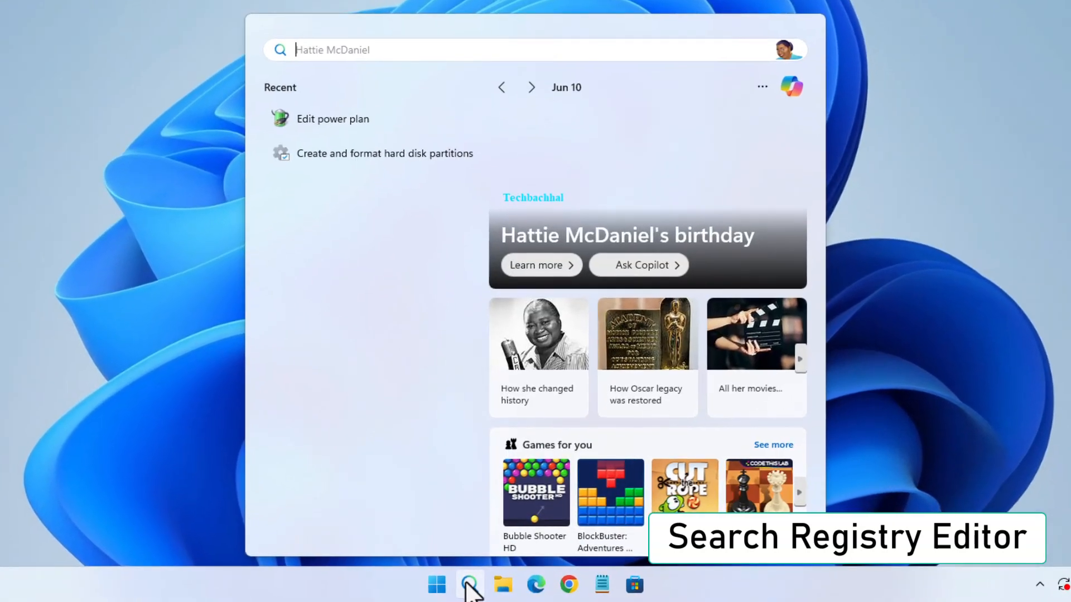
{"action": "type", "text": "Registry Editor"}
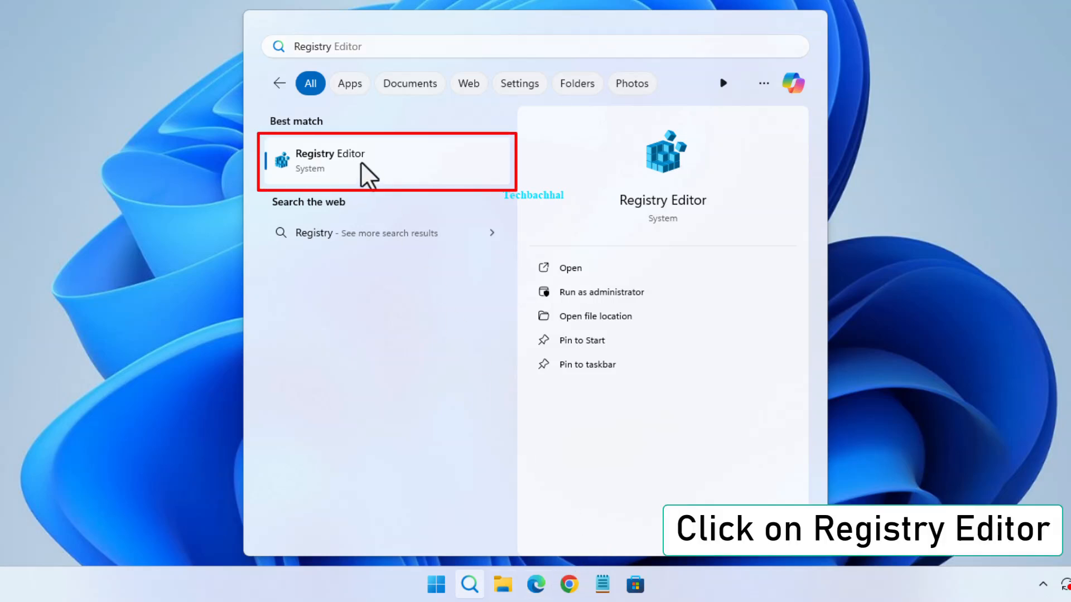
{"action": "left_click", "coordinate": [330, 158]}
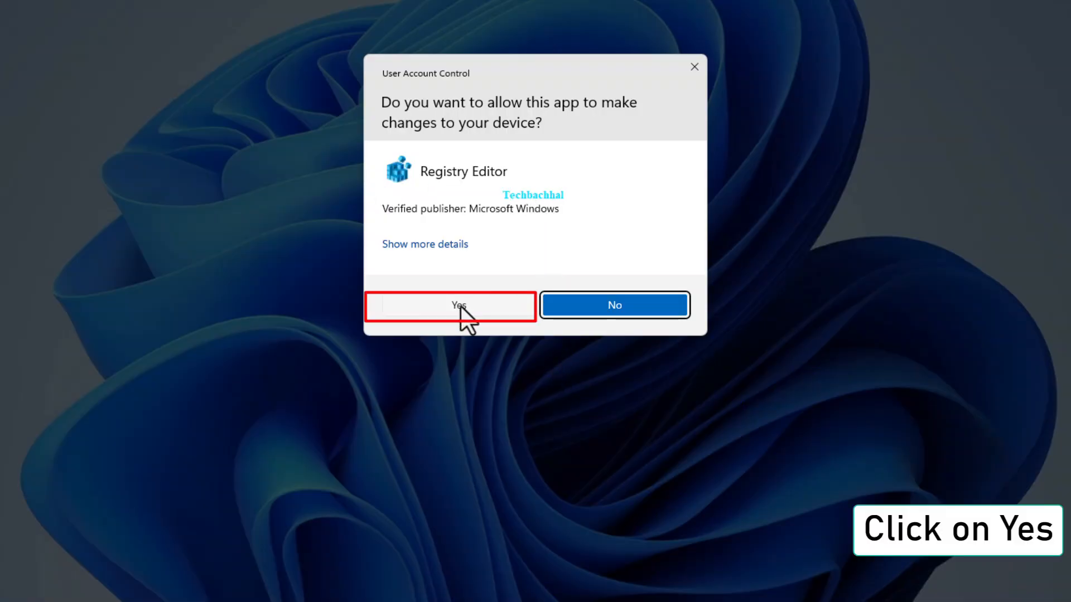
{"action": "left_click", "coordinate": [450, 305]}
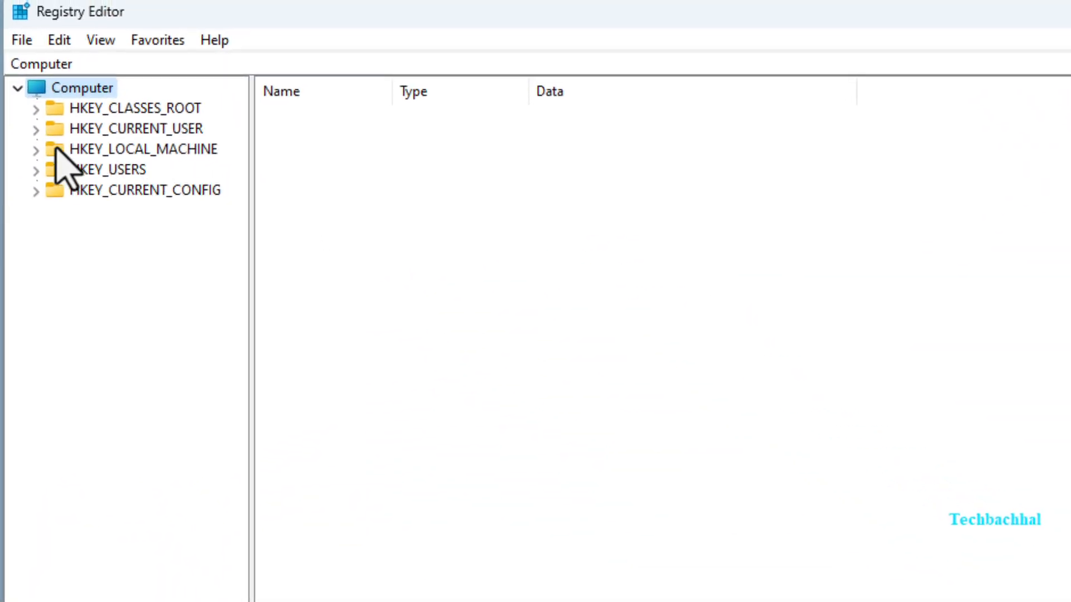
Step: Expand HKEY_LOCAL_MACHINE and SOFTWARE, scrolling down to the Policies subkey
{"action": "double_click", "coordinate": [142, 148]}
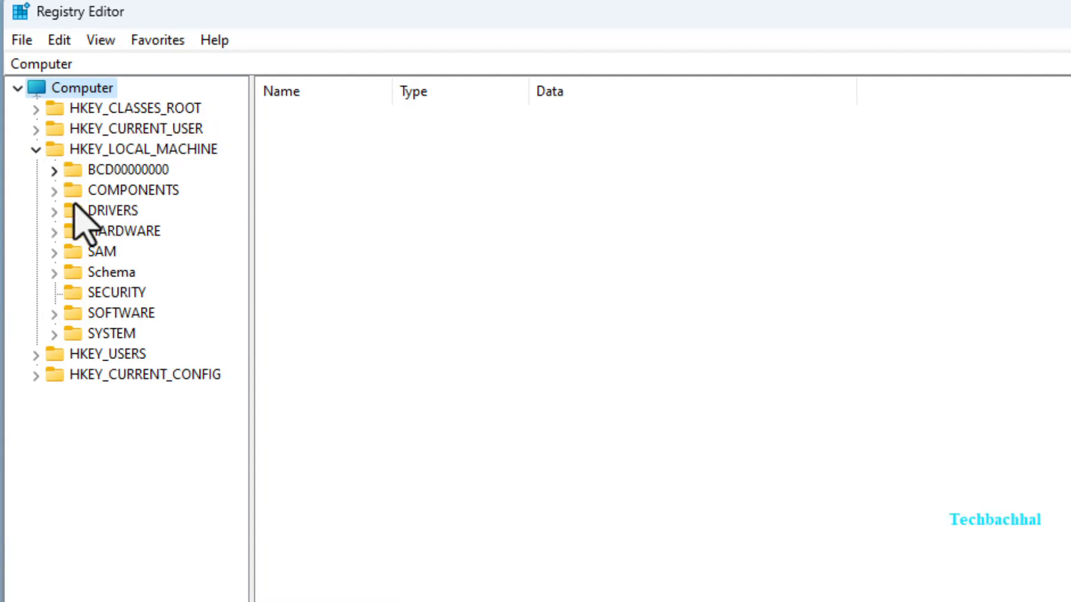
{"action": "mouse_move", "coordinate": [65, 344]}
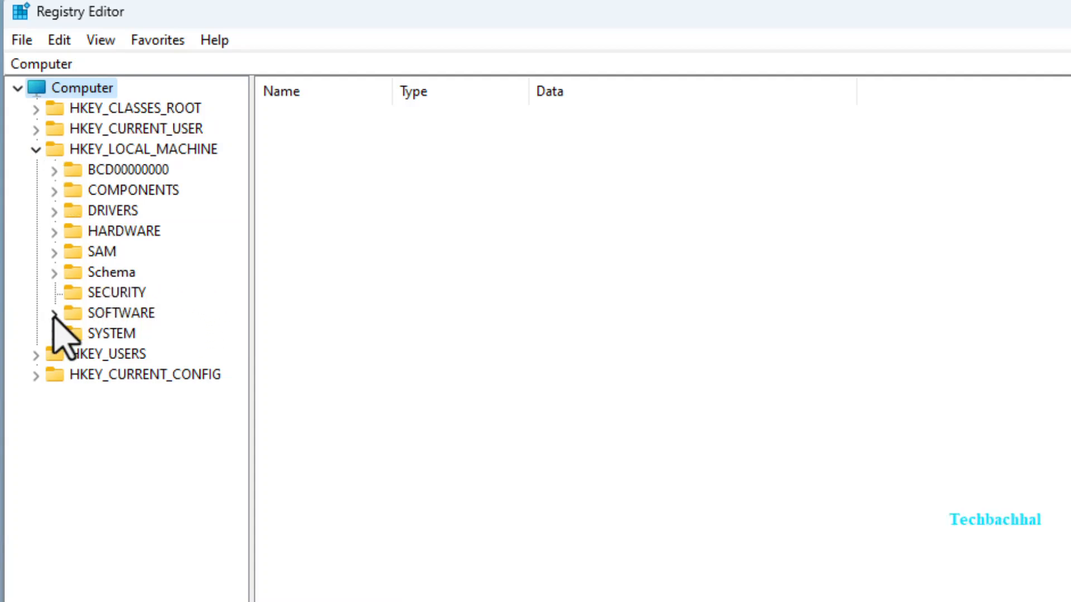
{"action": "double_click", "coordinate": [122, 312]}
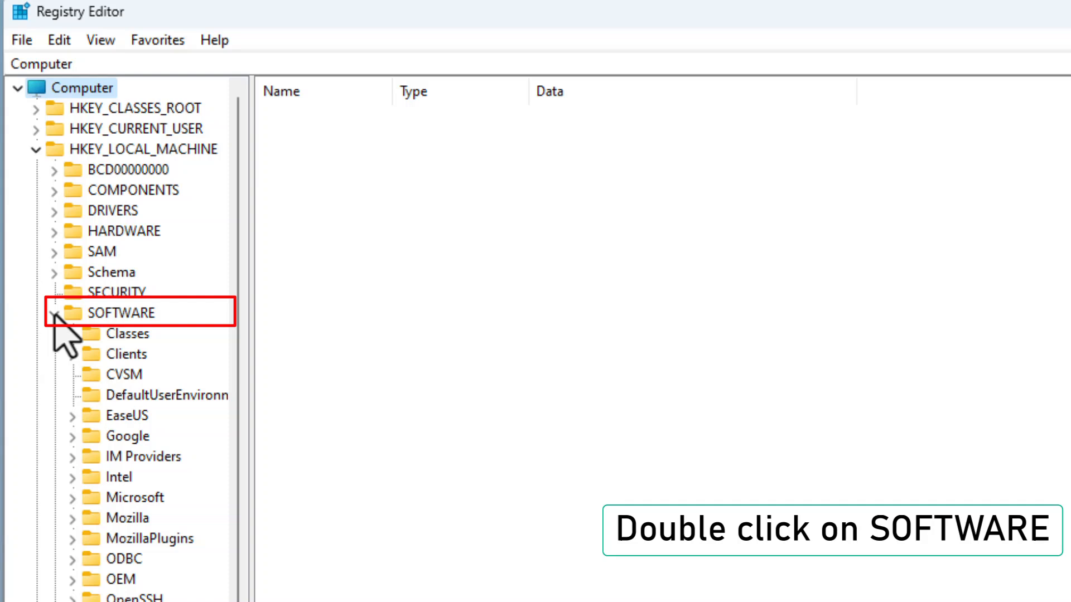
{"action": "double_click", "coordinate": [120, 313]}
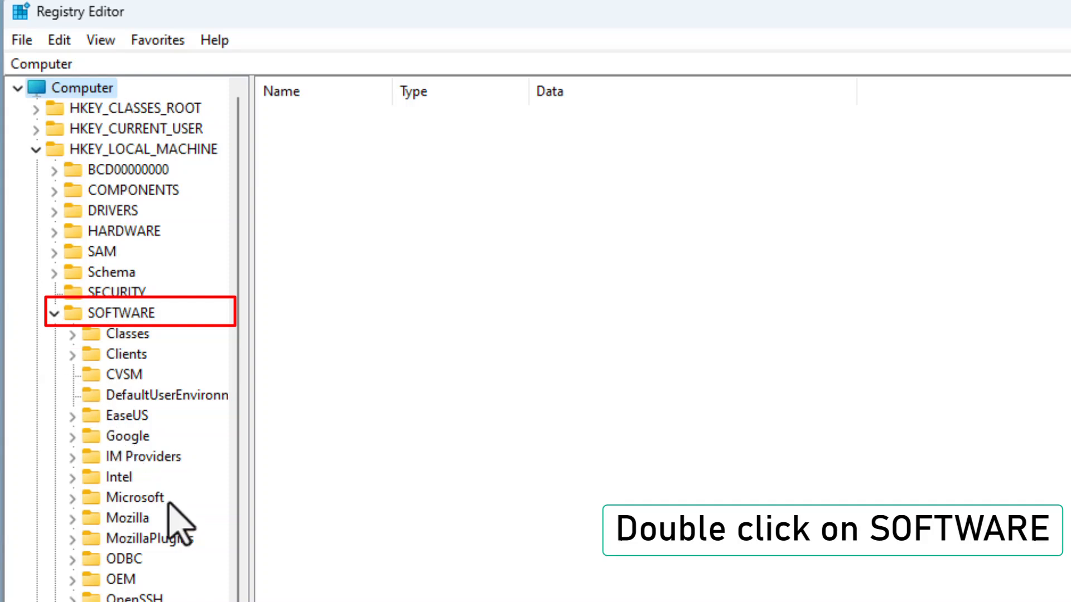
{"action": "double_click", "coordinate": [119, 312]}
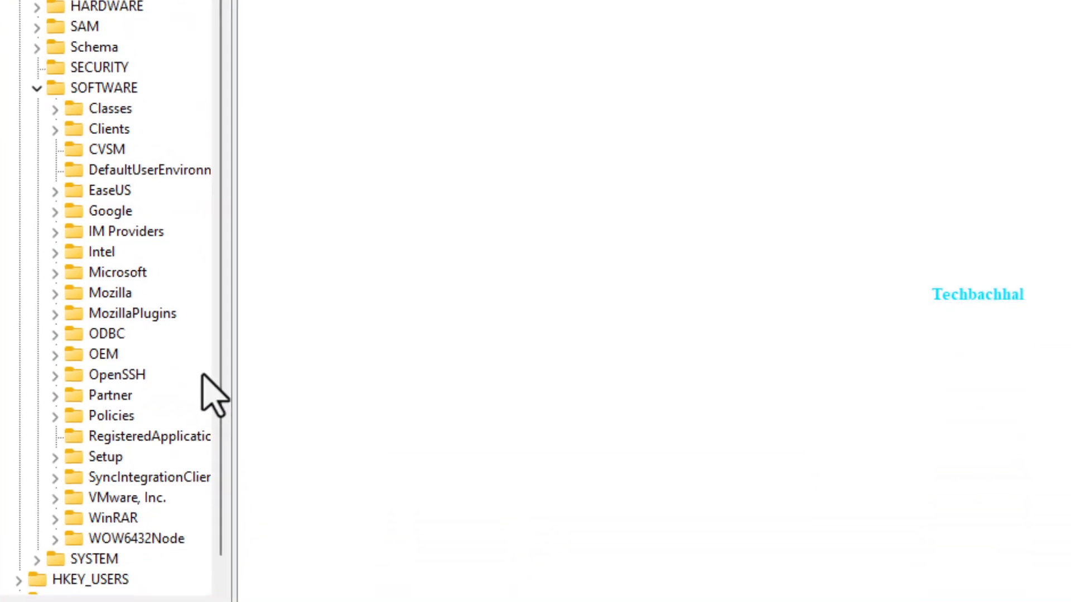
{"action": "scroll", "scroll_direction": "down", "scroll_amount": 3}
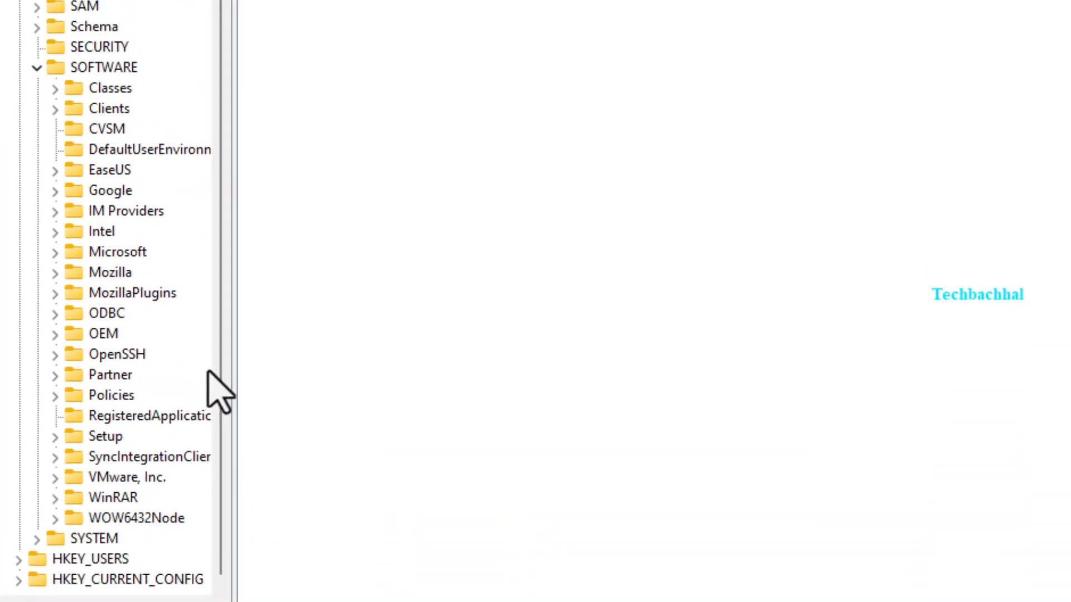
{"action": "mouse_move", "coordinate": [301, 366]}
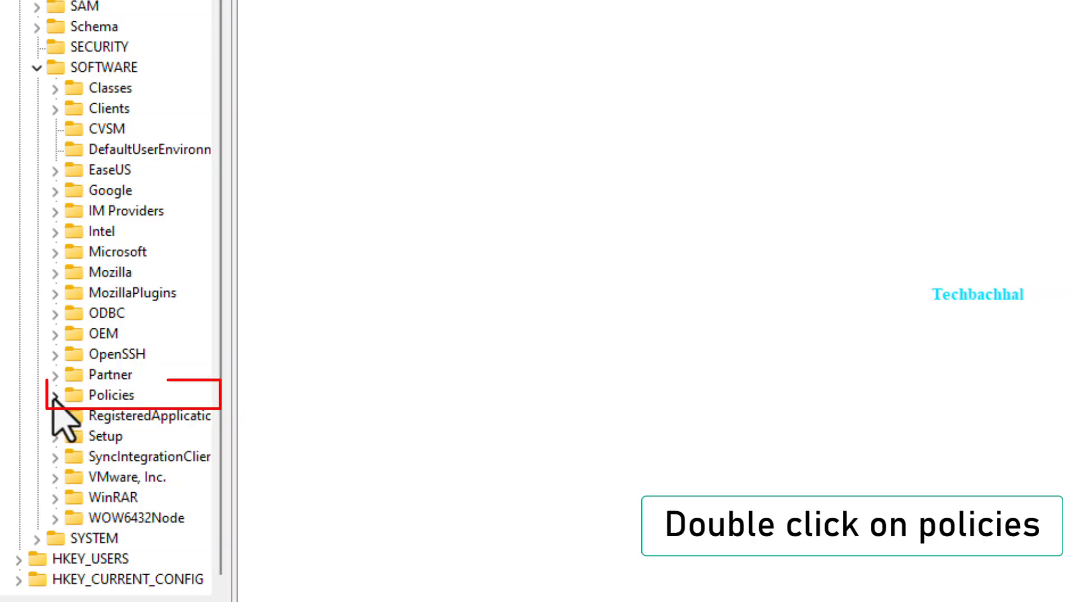
Step: Navigate to SOFTWARE\Policies\Microsoft\Windows Defender and check its path in the address bar
{"action": "double_click", "coordinate": [112, 395]}
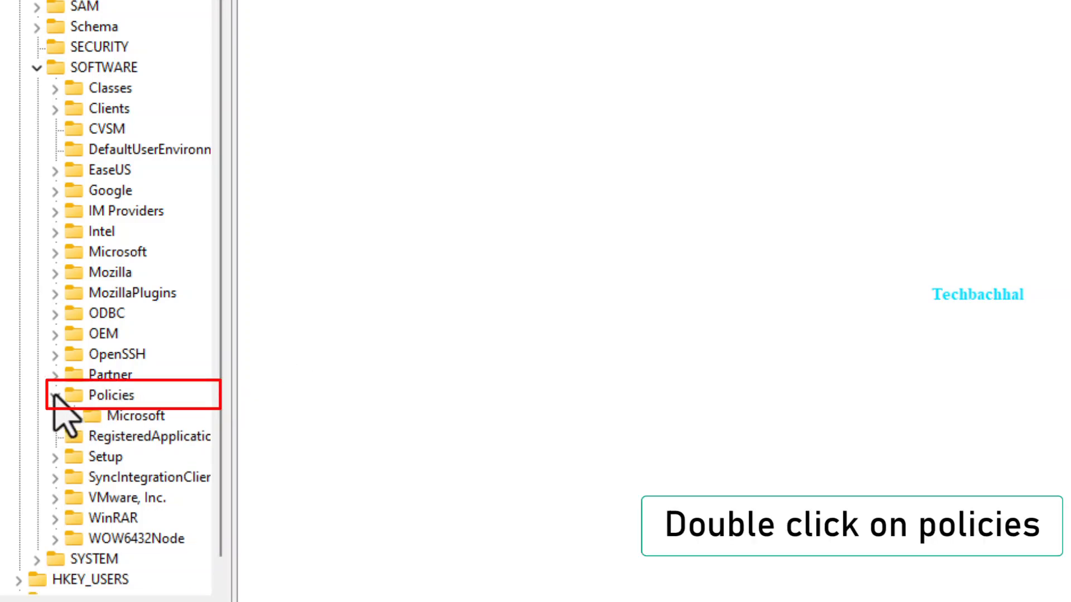
{"action": "double_click", "coordinate": [110, 395]}
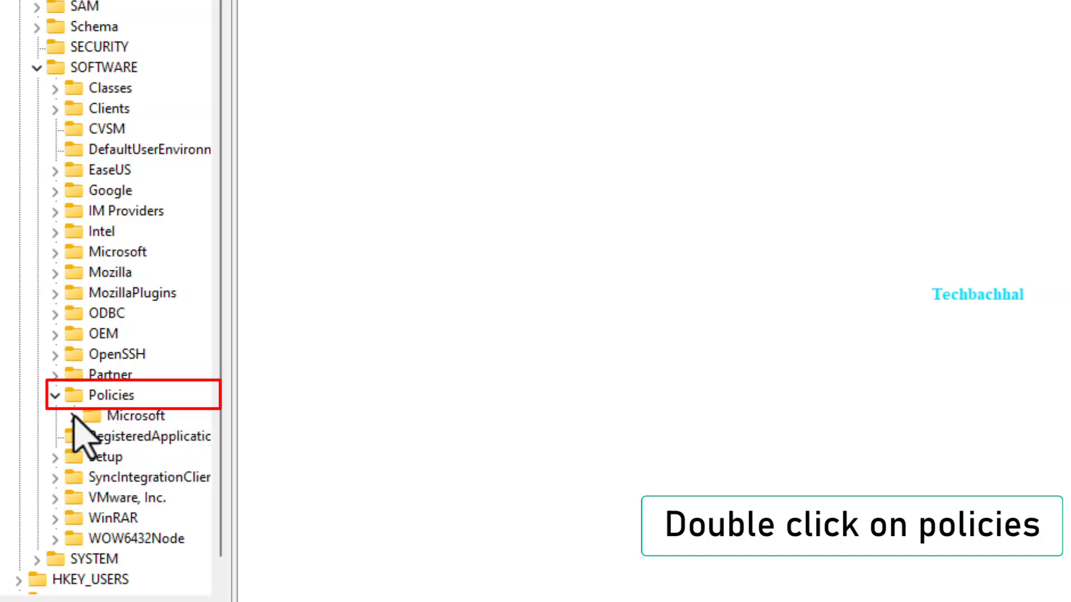
{"action": "double_click", "coordinate": [110, 395]}
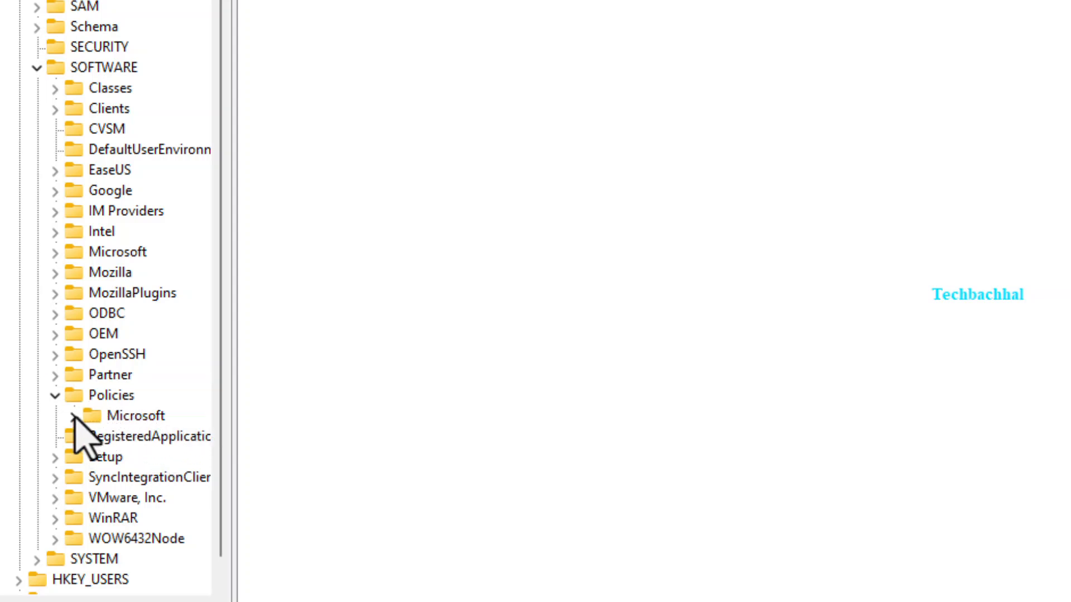
{"action": "double_click", "coordinate": [137, 415]}
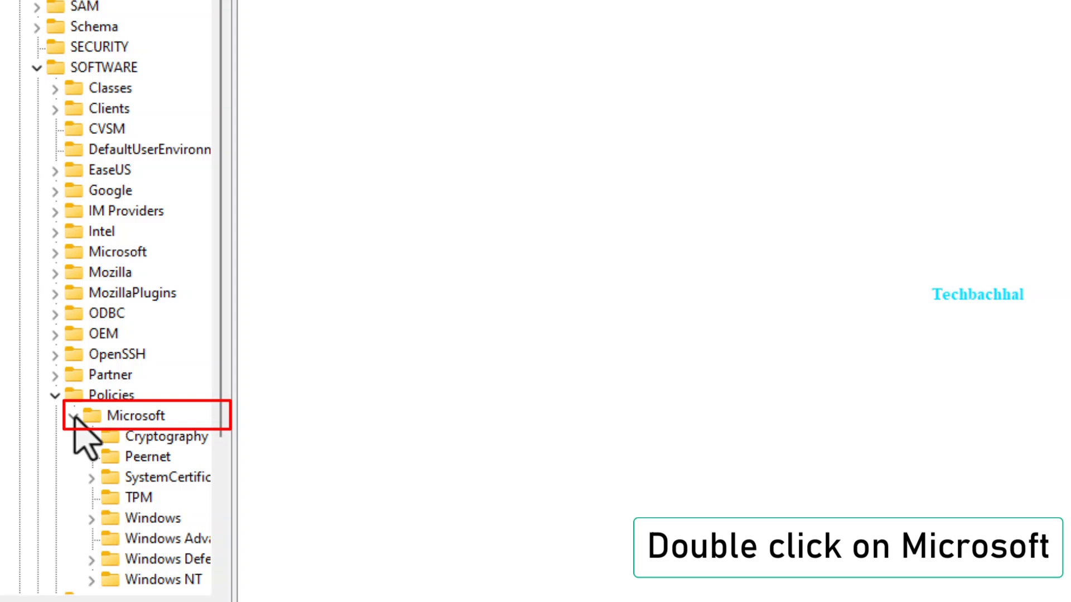
{"action": "double_click", "coordinate": [134, 415]}
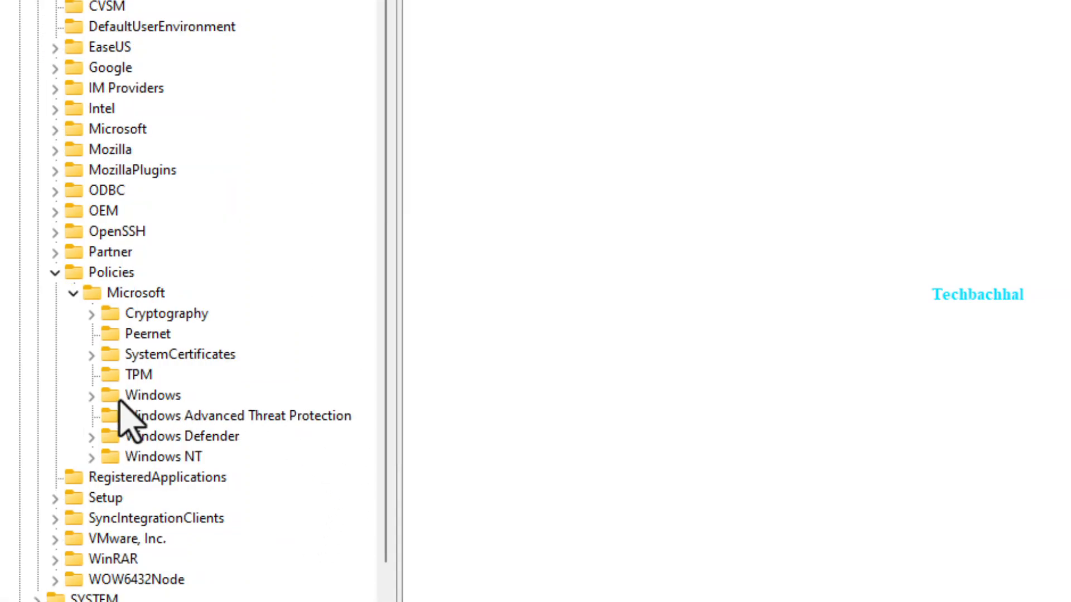
{"action": "double_click", "coordinate": [171, 436]}
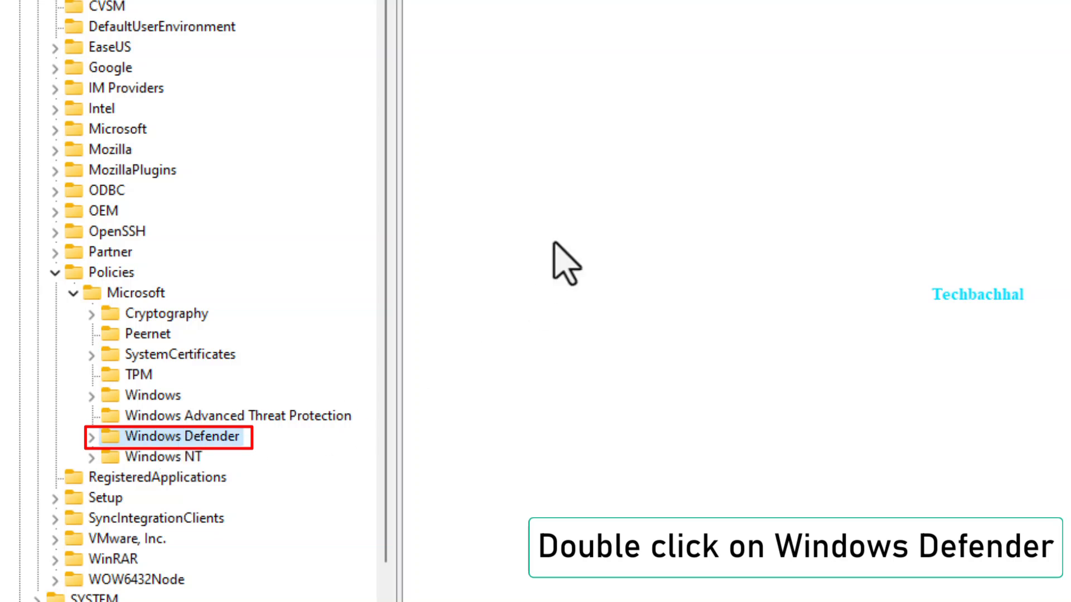
{"action": "double_click", "coordinate": [180, 437]}
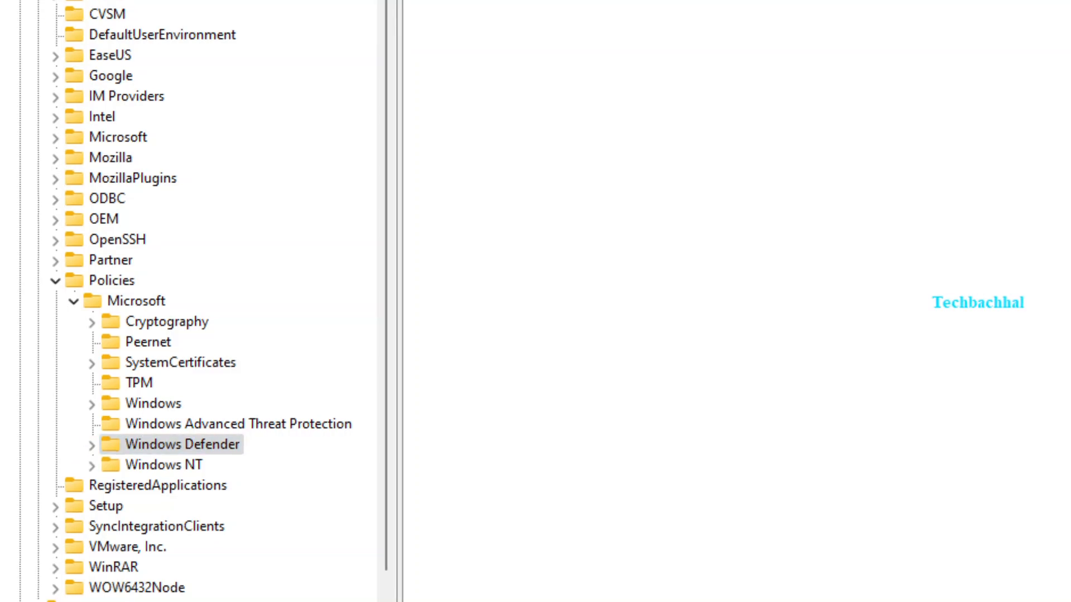
{"action": "left_click", "coordinate": [182, 444]}
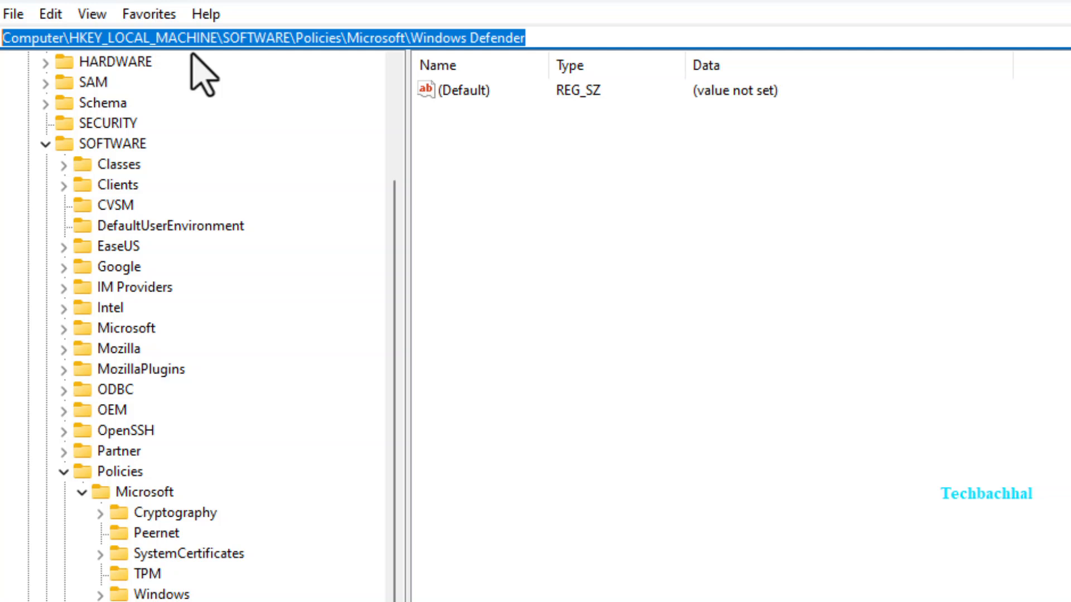
{"action": "mouse_move", "coordinate": [572, 38]}
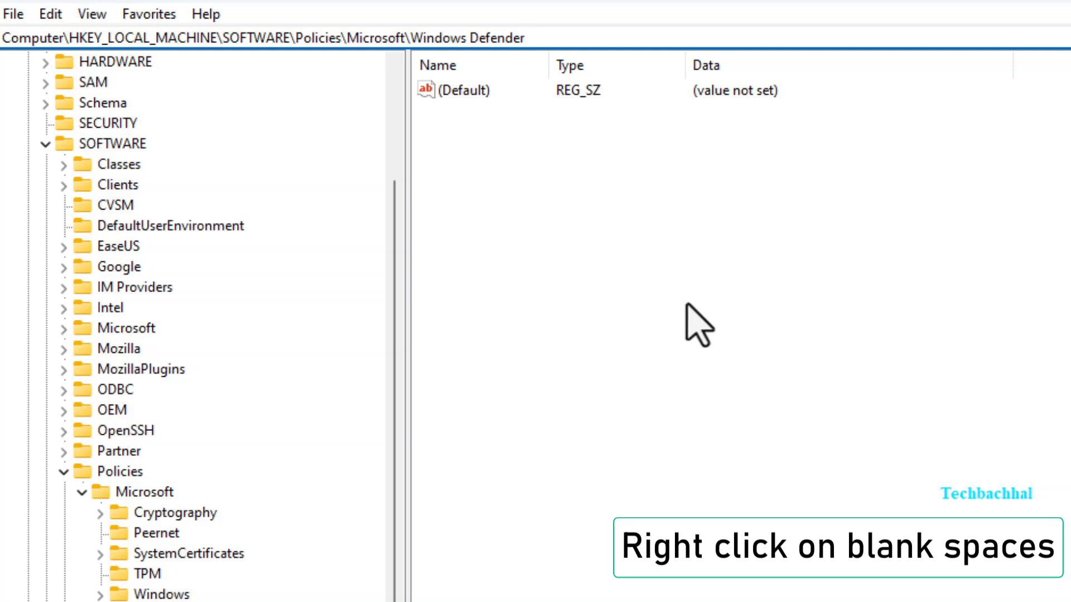
Step: Create a DWORD (32-bit) value named DisableAntiSpyware in the Windows Defender key
{"action": "right_click", "coordinate": [697, 325]}
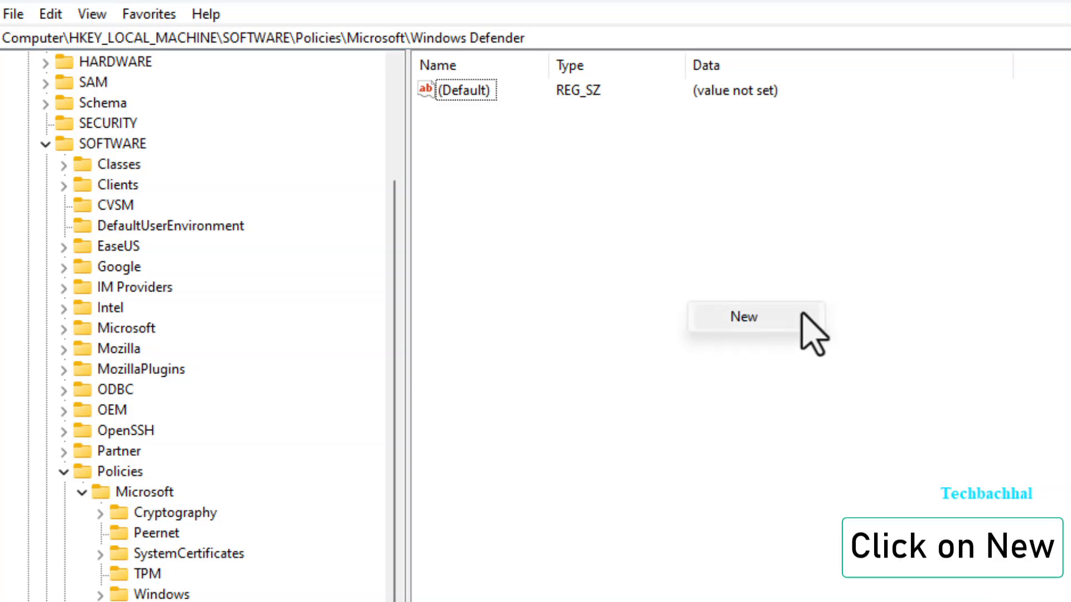
{"action": "left_click", "coordinate": [742, 316]}
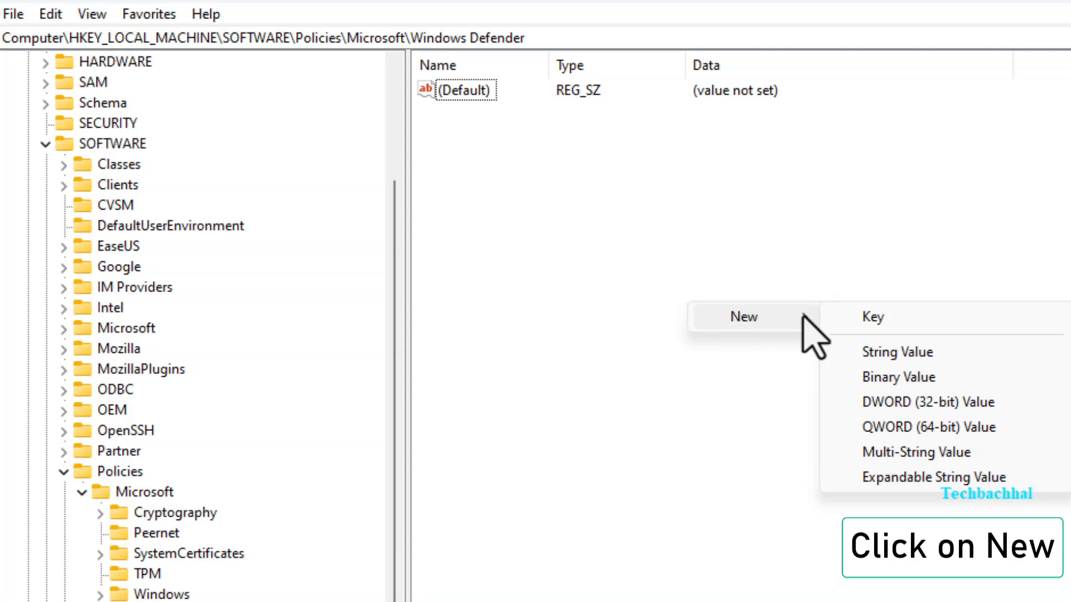
{"action": "mouse_move", "coordinate": [929, 402]}
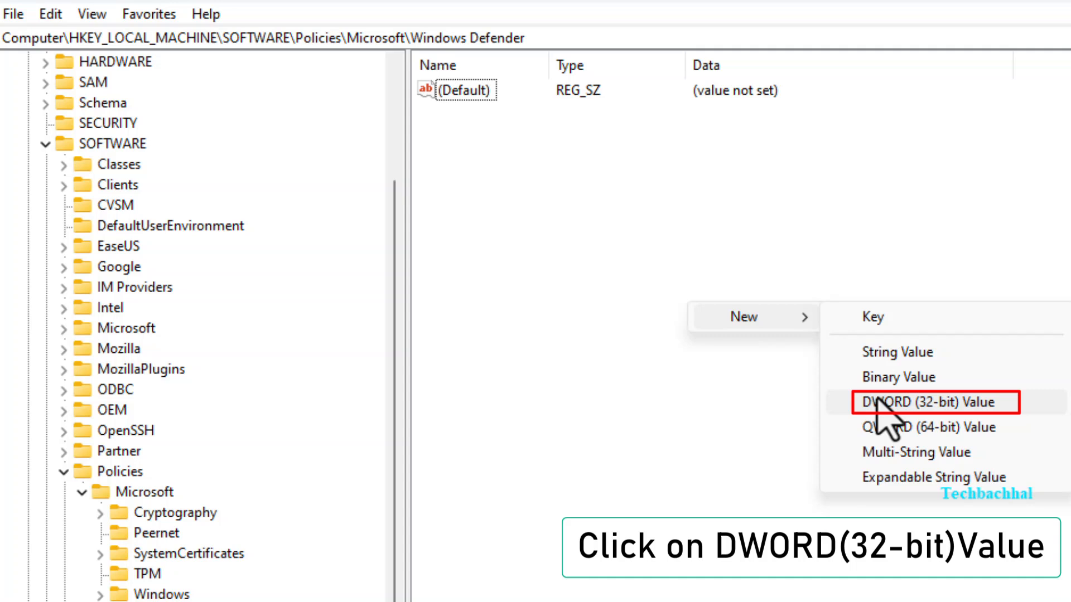
{"action": "left_click", "coordinate": [933, 402]}
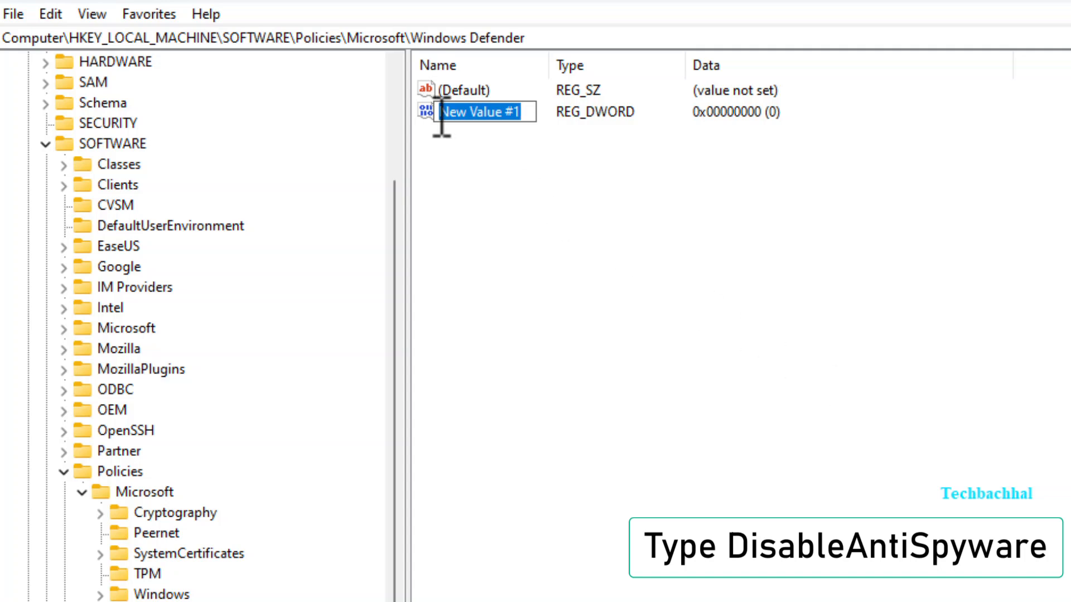
{"action": "type", "text": "DisableAnt"}
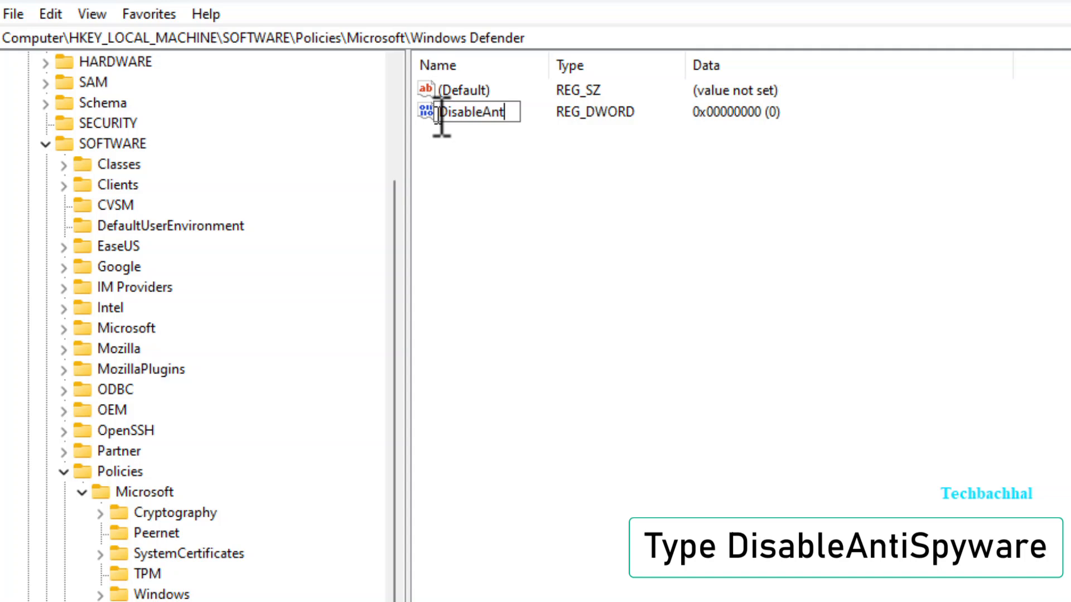
{"action": "type", "text": "iSpy"}
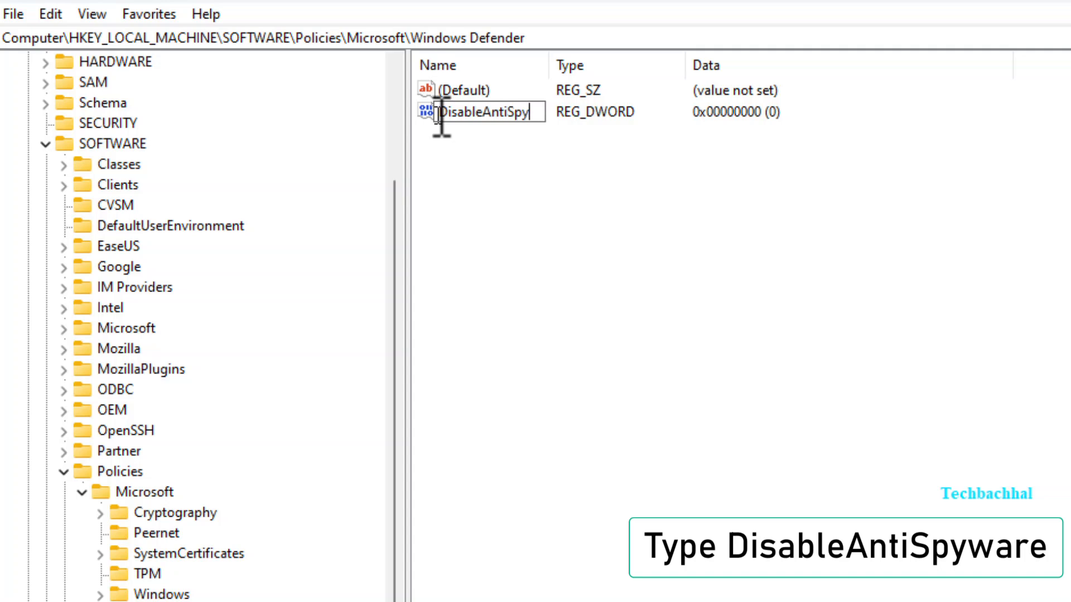
{"action": "type", "text": "ware"}
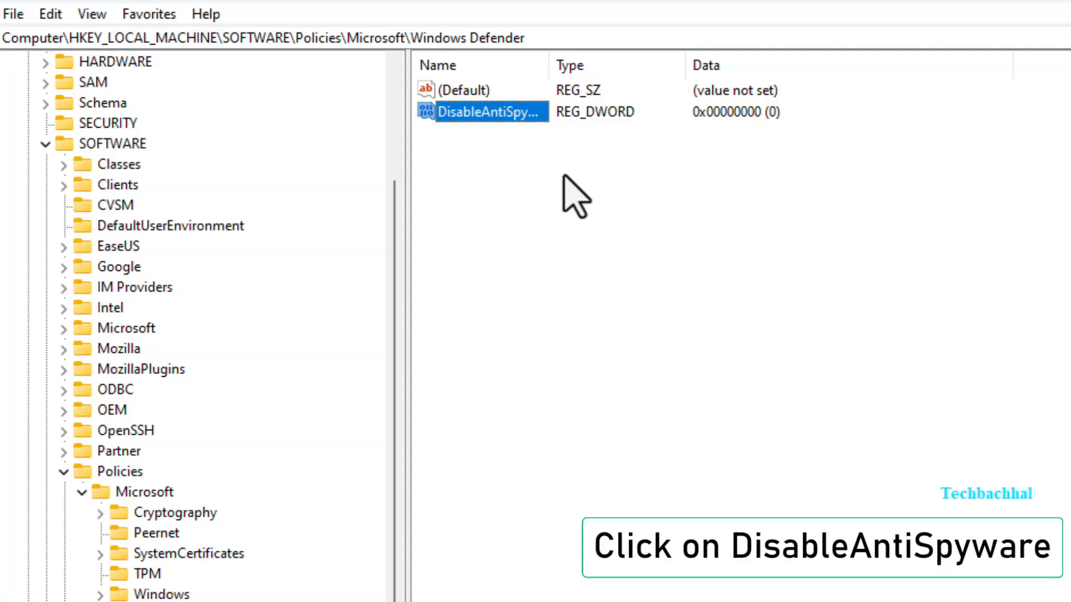
{"action": "mouse_move", "coordinate": [656, 10]}
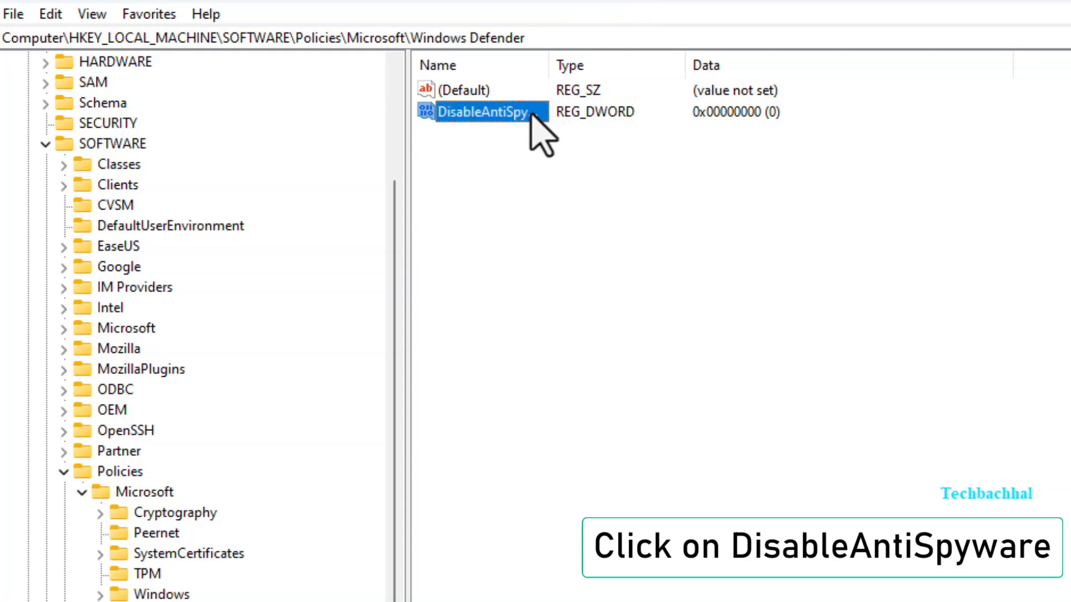
{"action": "double_click", "coordinate": [485, 111]}
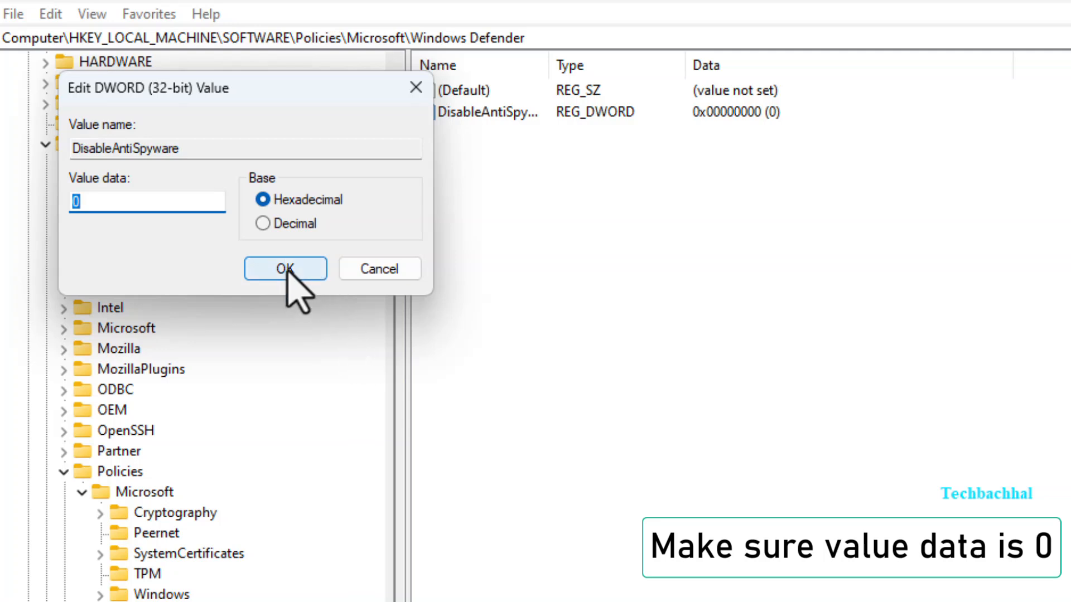
{"action": "left_click", "coordinate": [285, 268]}
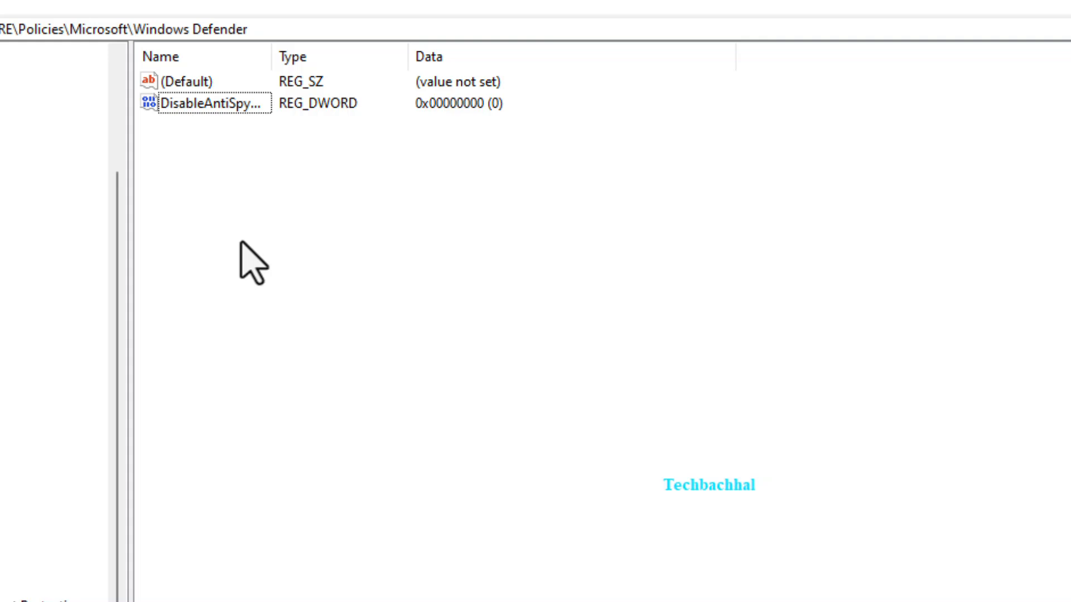
{"action": "mouse_move", "coordinate": [577, 386]}
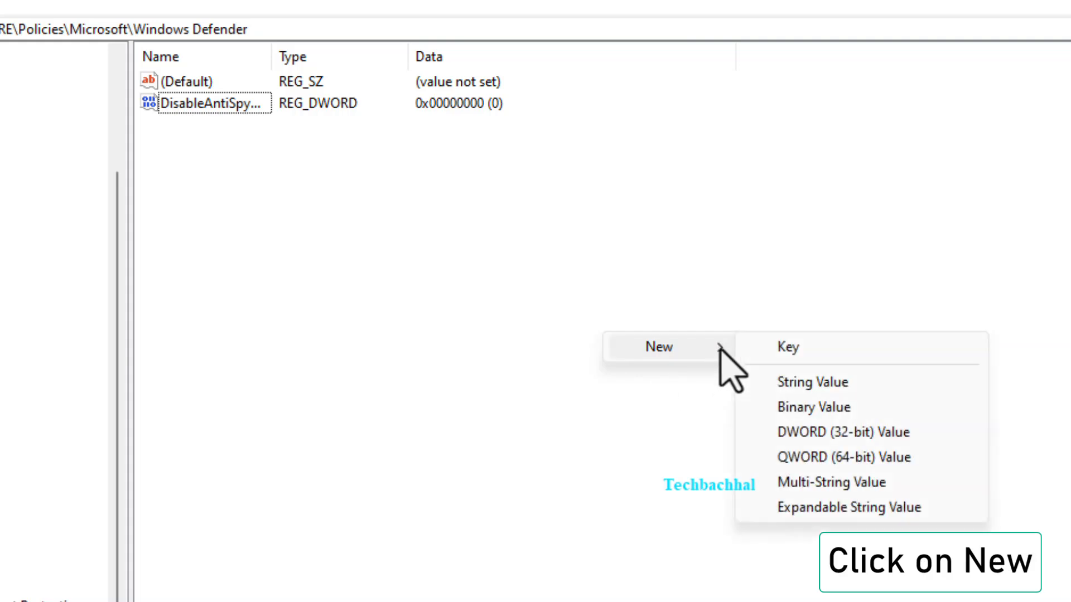
{"action": "mouse_move", "coordinate": [861, 434]}
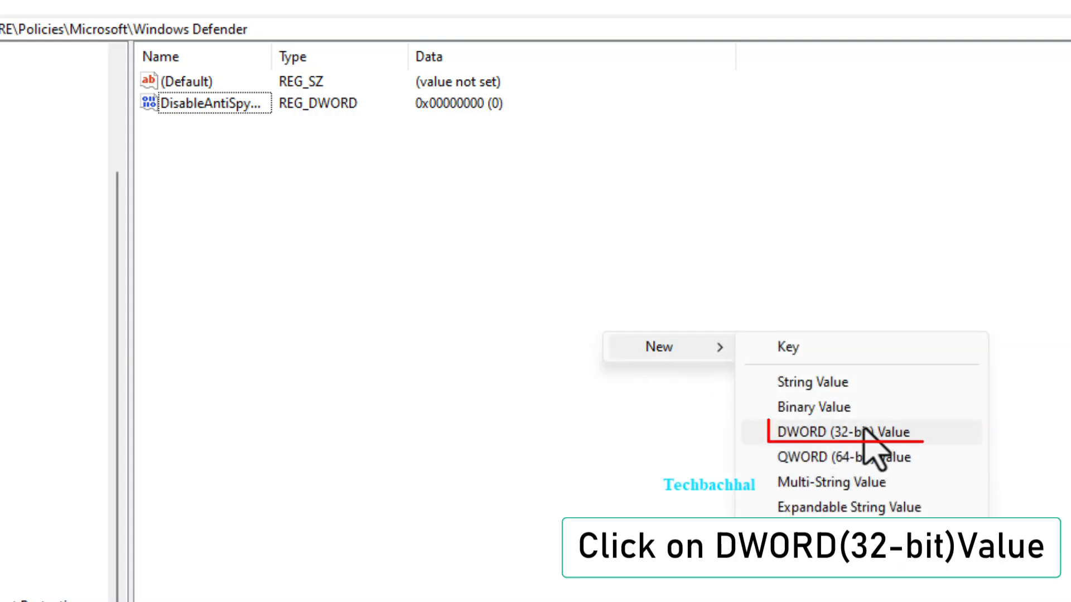
Step: Add a second DWORD (32-bit) value named DisableRealtimeMonitoring under Windows Defender
{"action": "left_click", "coordinate": [826, 431]}
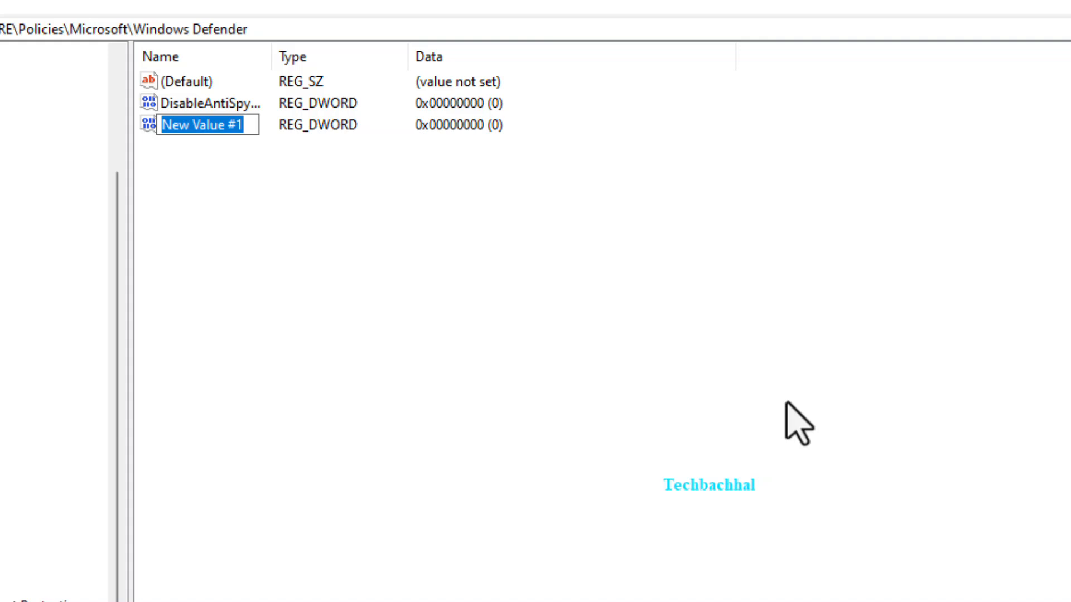
{"action": "type", "text": "DisableRealtimeMonito"}
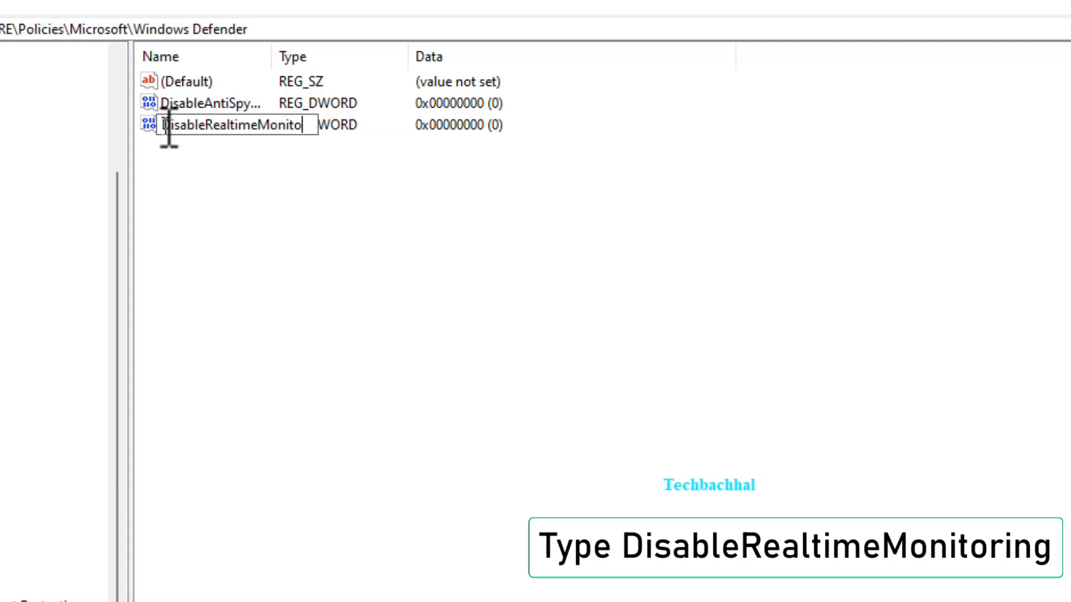
{"action": "type", "text": "ring"}
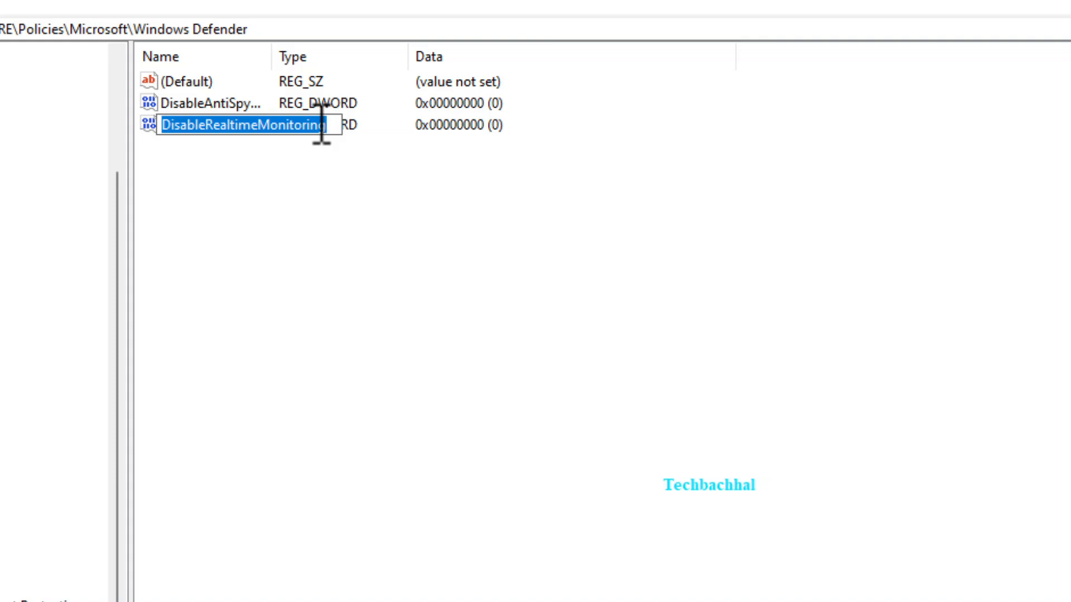
{"action": "double_click", "coordinate": [240, 126]}
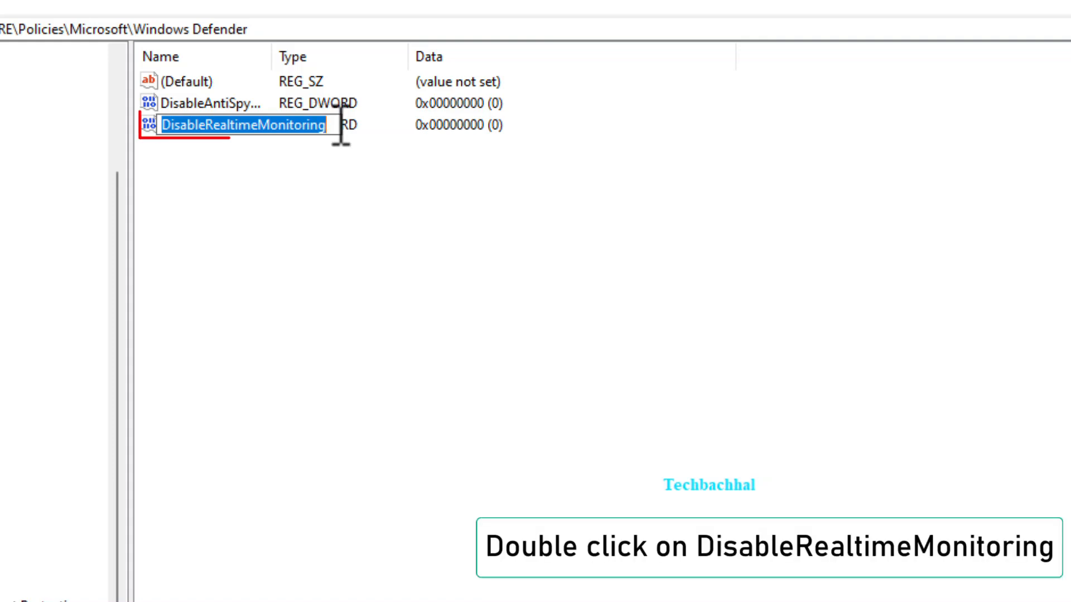
{"action": "mouse_move", "coordinate": [328, 194]}
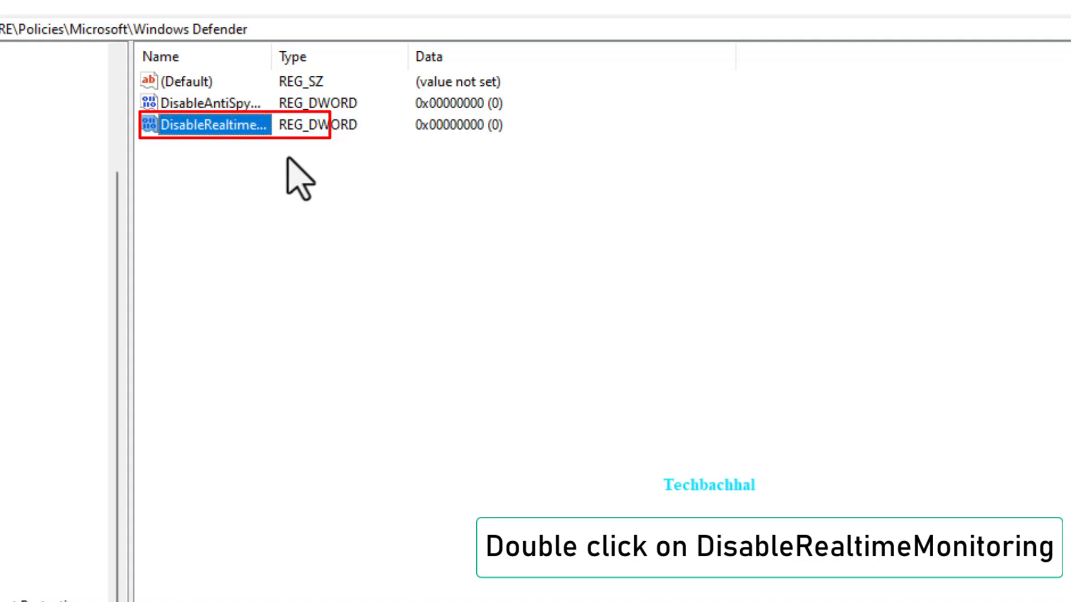
Step: Open DisableRealtimeMonitoring and accept its value data of 0
{"action": "double_click", "coordinate": [232, 128]}
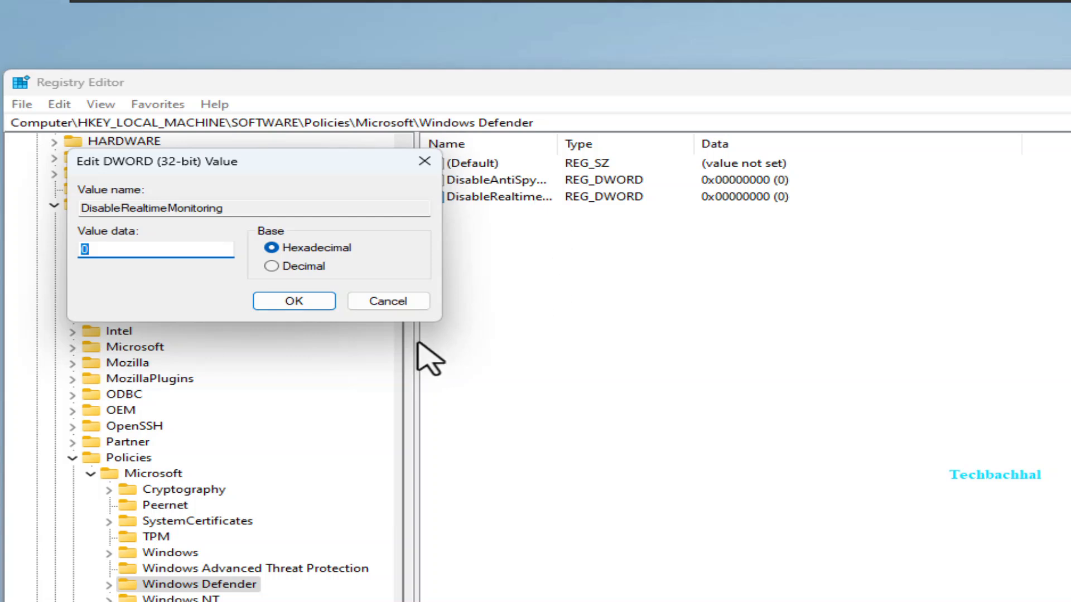
{"action": "mouse_move", "coordinate": [102, 248]}
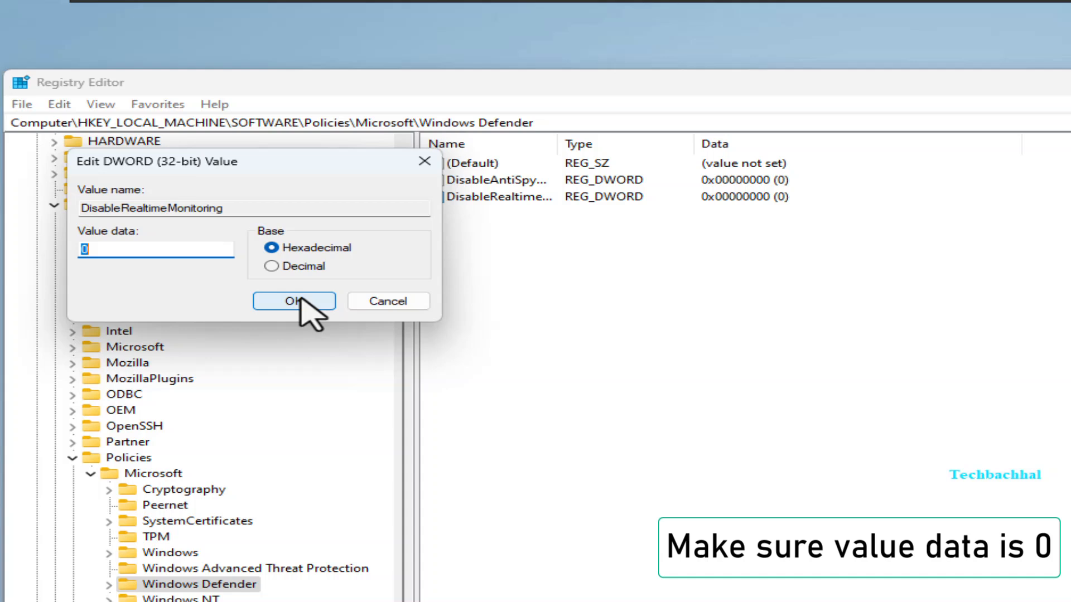
{"action": "left_click", "coordinate": [293, 300]}
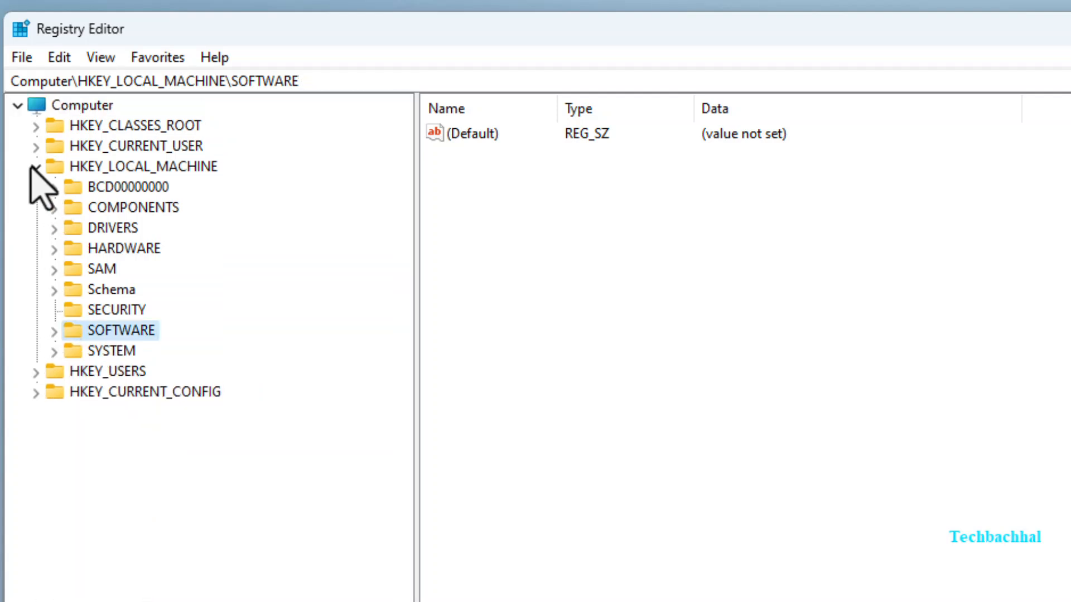
Step: Collapse HKEY_LOCAL_MACHINE, restore the window down, and close Registry Editor
{"action": "left_click", "coordinate": [45, 166]}
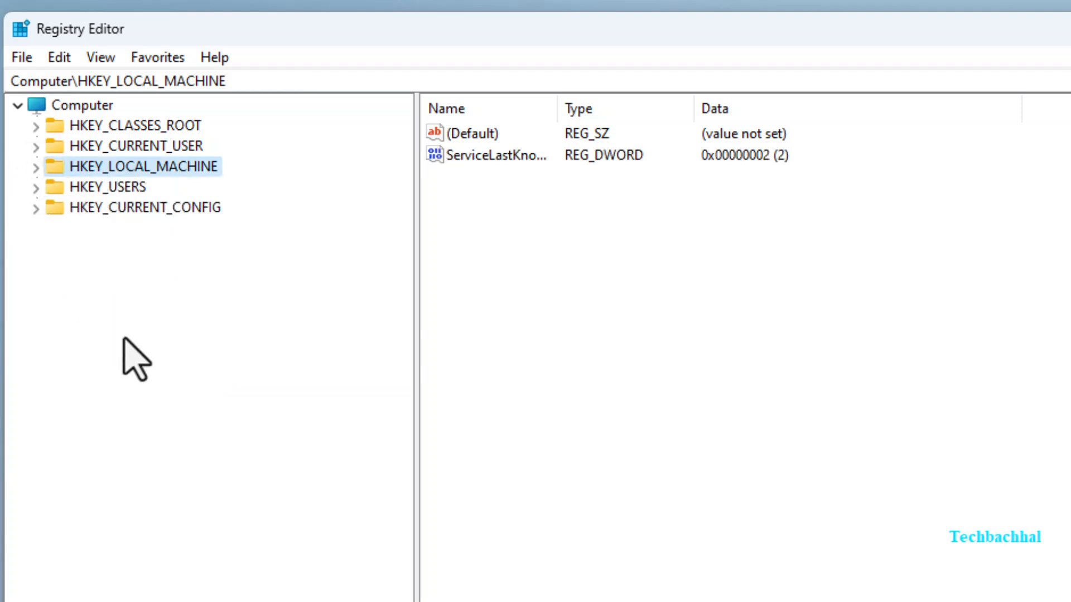
{"action": "mouse_move", "coordinate": [140, 362]}
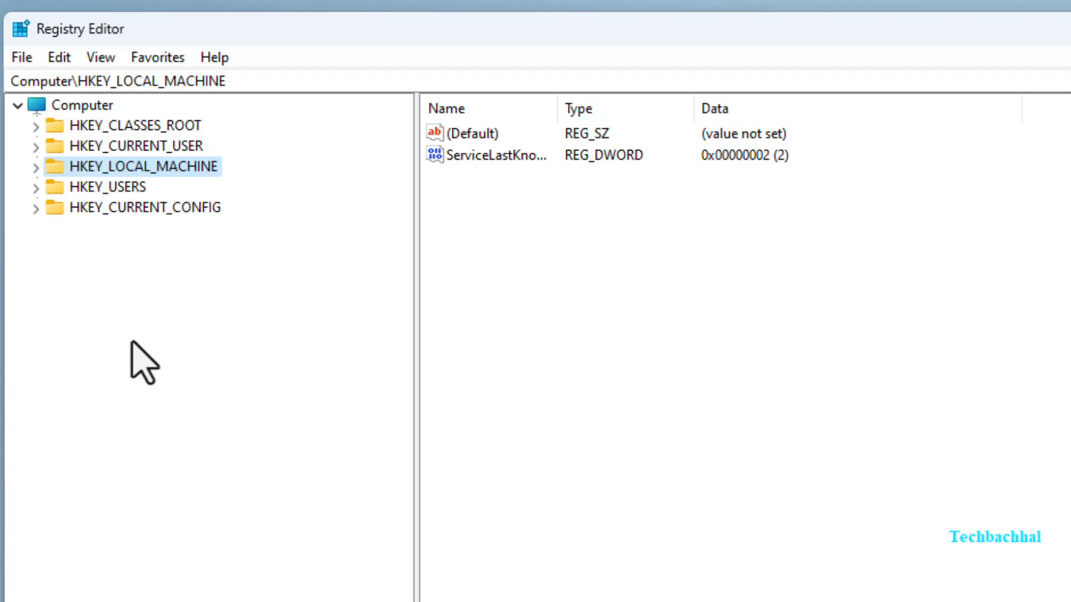
{"action": "left_click", "coordinate": [909, 48]}
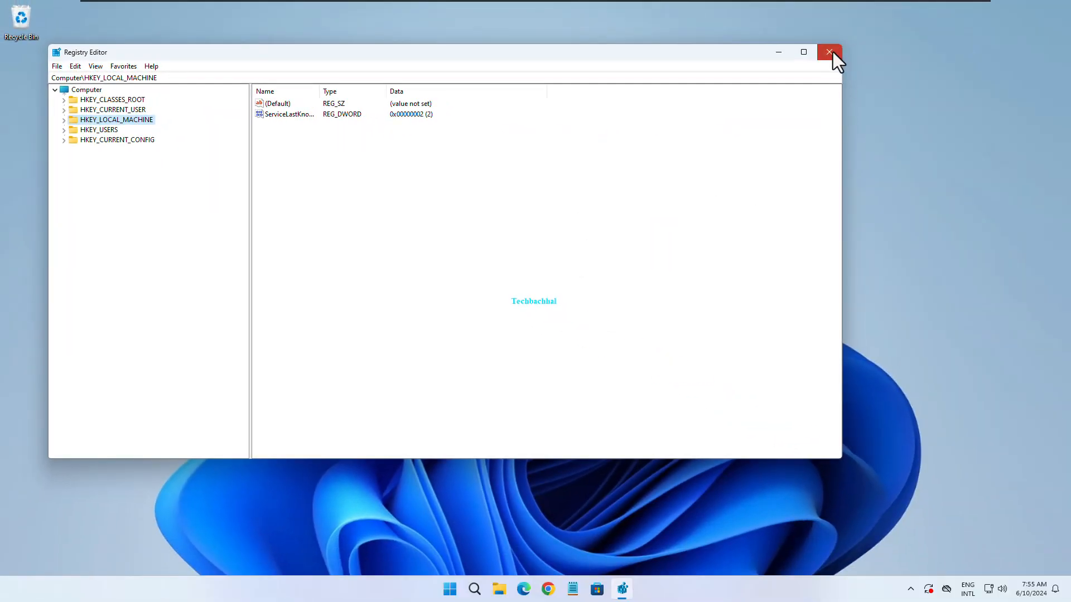
{"action": "left_click", "coordinate": [830, 52]}
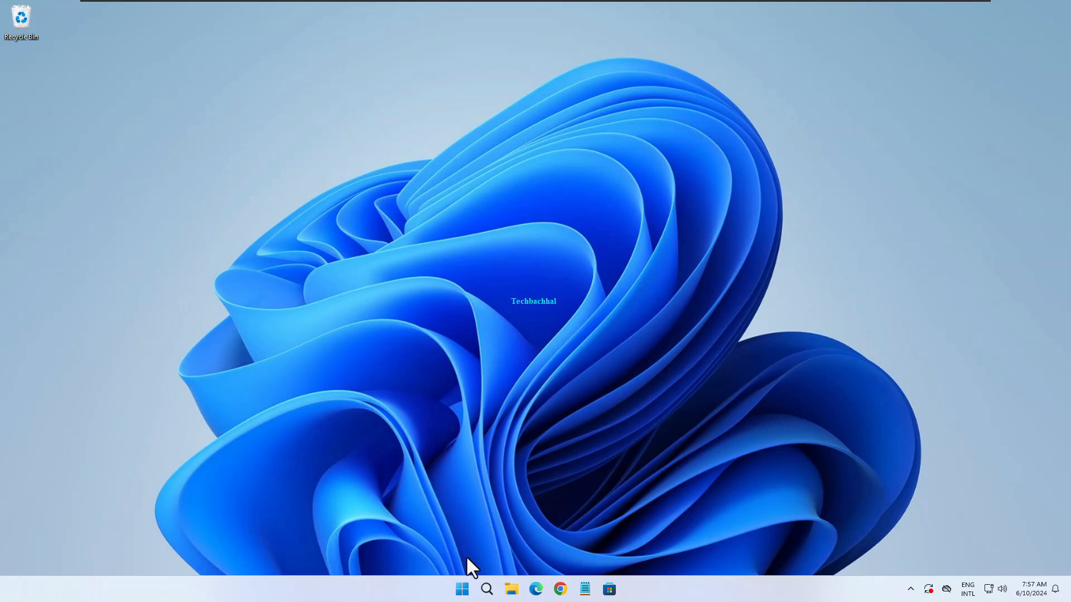
{"action": "mouse_move", "coordinate": [486, 590]}
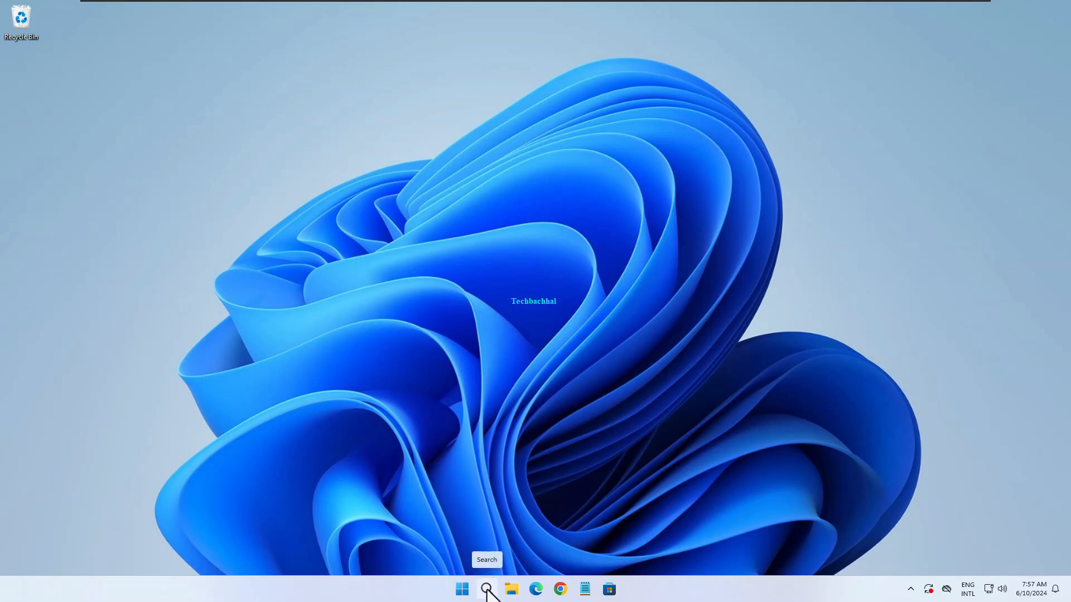
Step: Search Windows for 'Powers' to bring up Windows PowerShell as the best match
{"action": "left_click", "coordinate": [486, 589]}
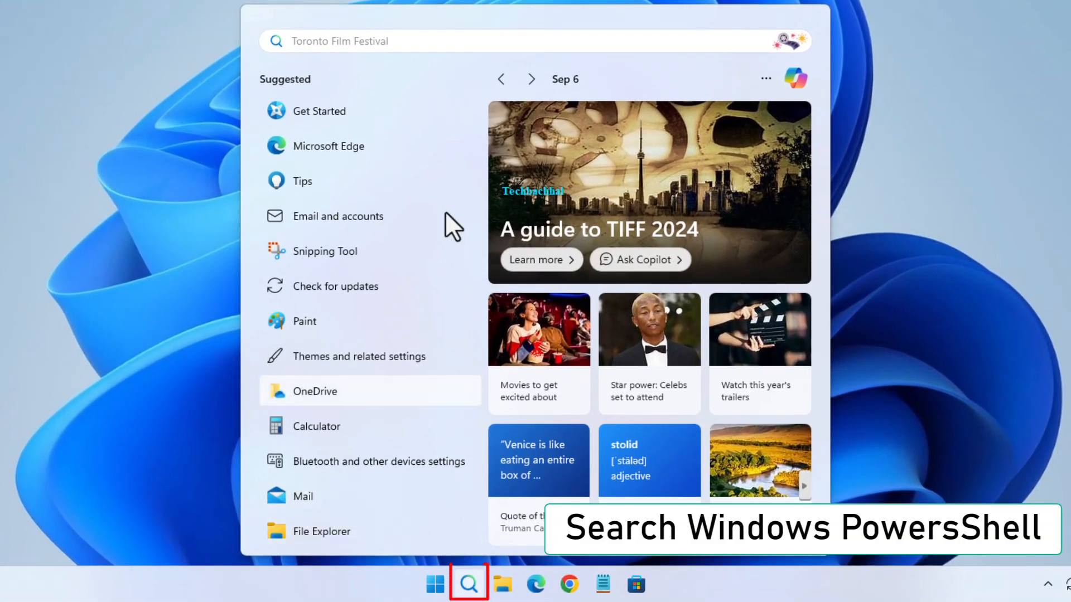
{"action": "type", "text": "Po"}
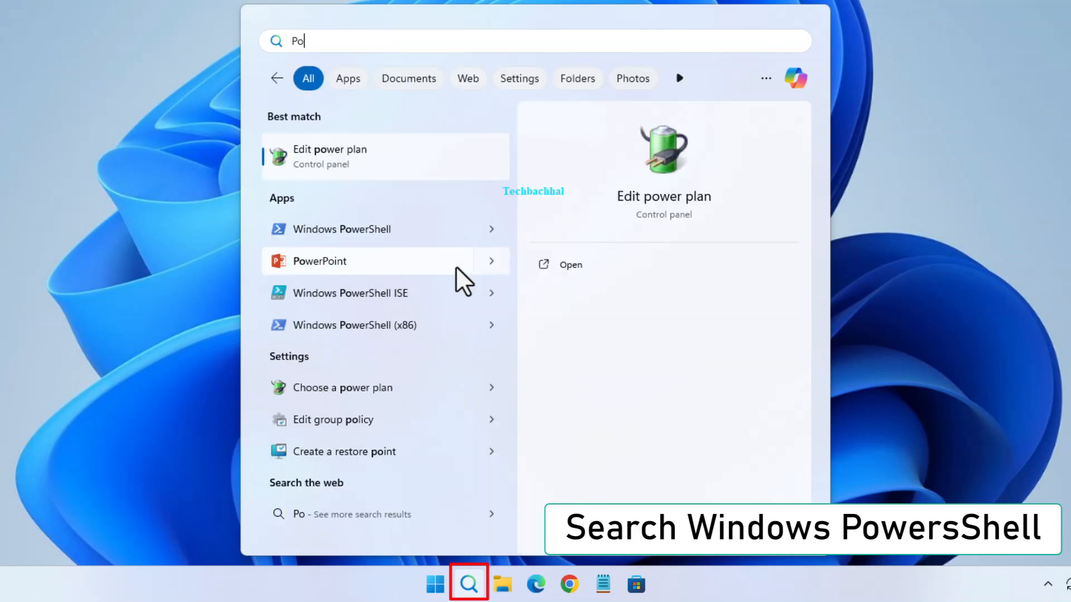
{"action": "type", "text": "wer"}
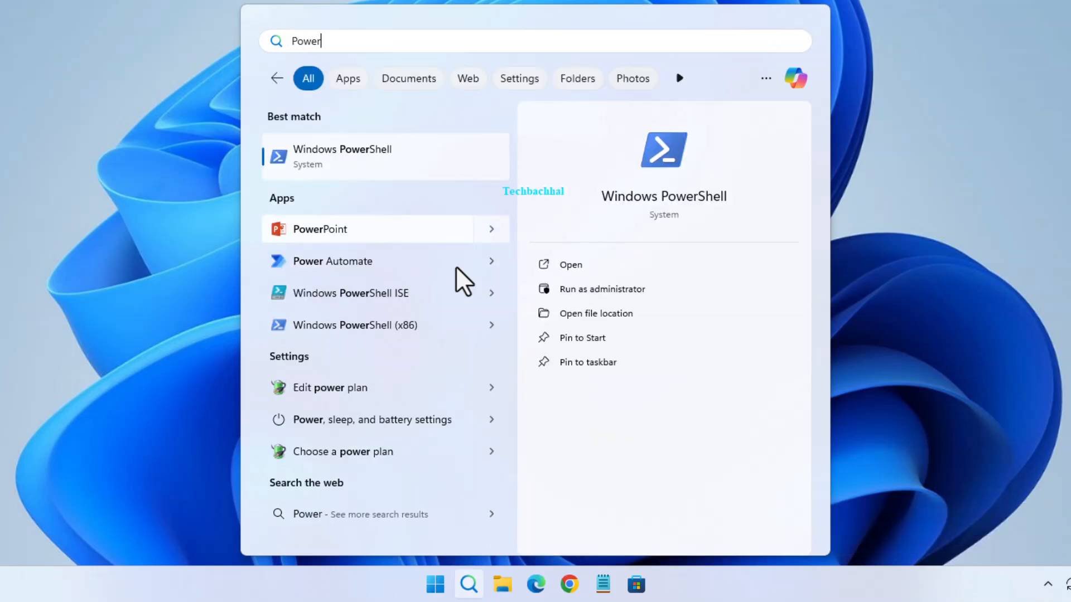
{"action": "type", "text": "s"}
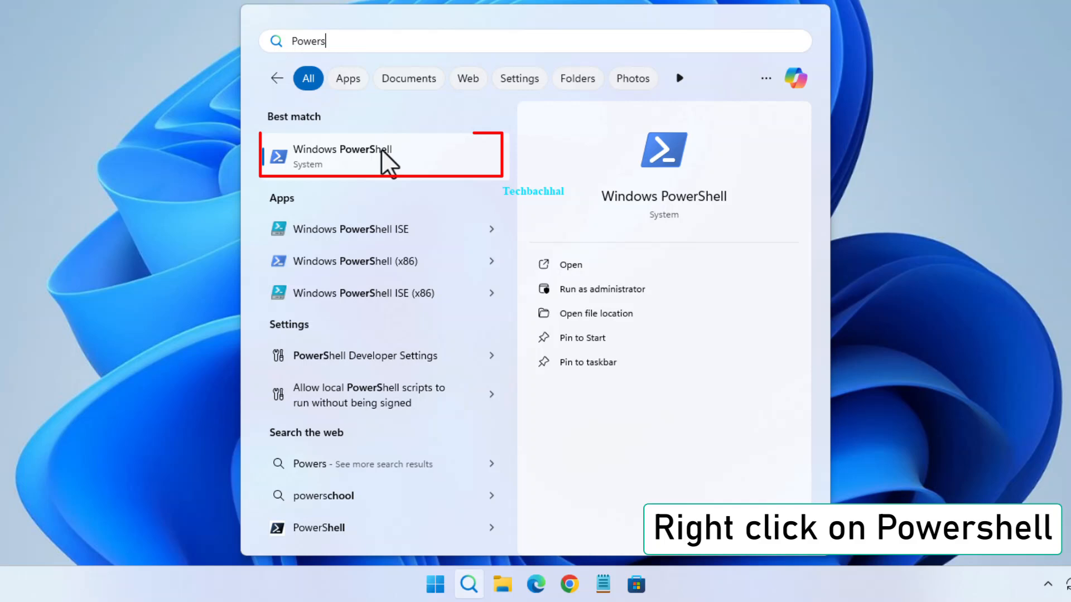
{"action": "mouse_move", "coordinate": [482, 185]}
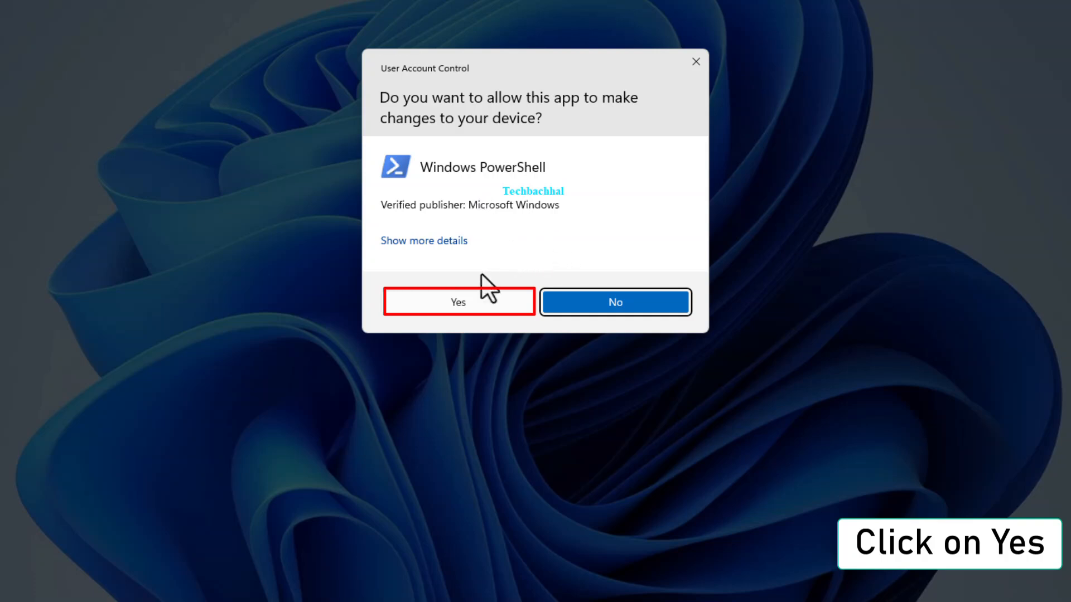
Step: Approve the User Account Control prompt to open PowerShell as administrator
{"action": "left_click", "coordinate": [458, 302]}
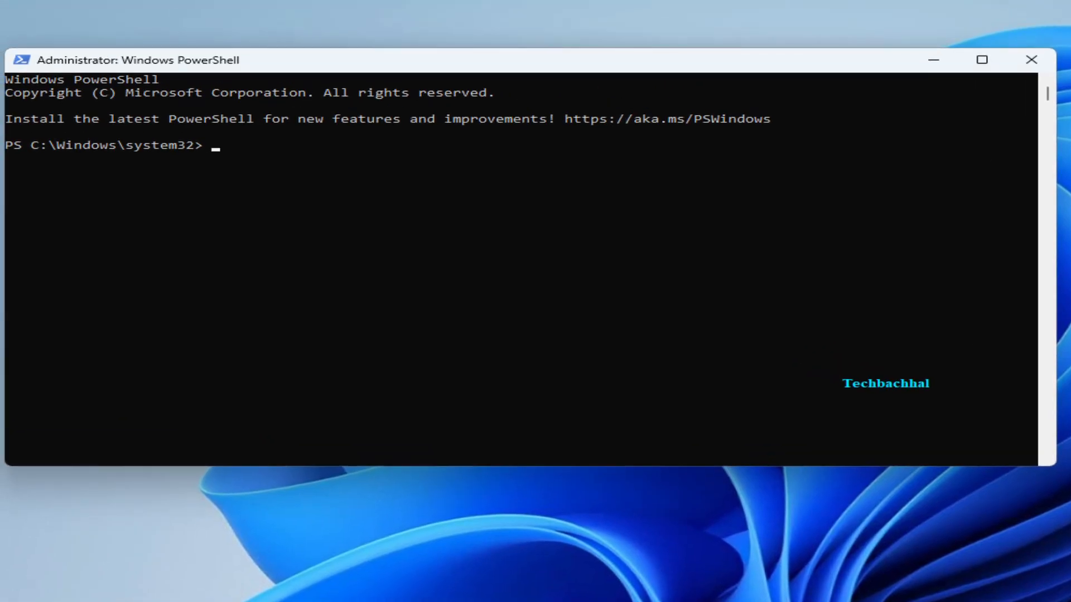
{"action": "mouse_move", "coordinate": [847, 582]}
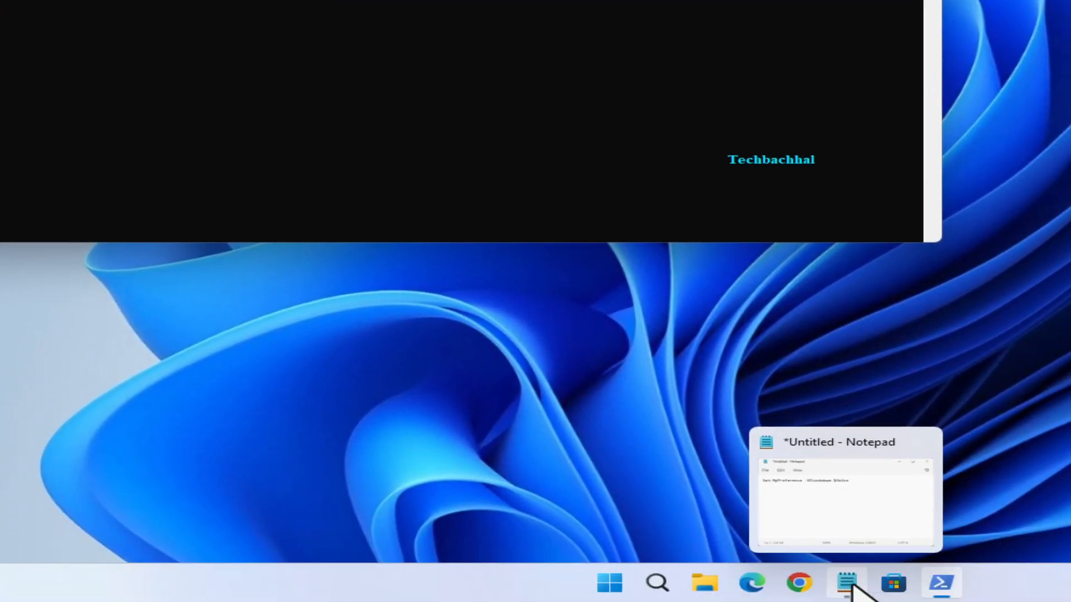
{"action": "mouse_move", "coordinate": [881, 553]}
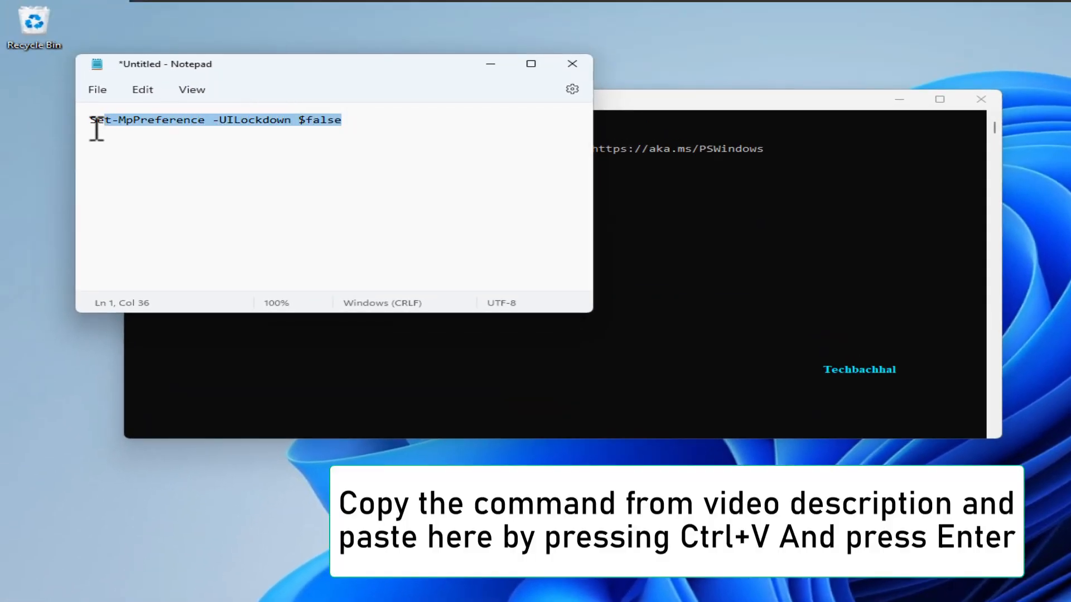
{"action": "mouse_move", "coordinate": [322, 131]}
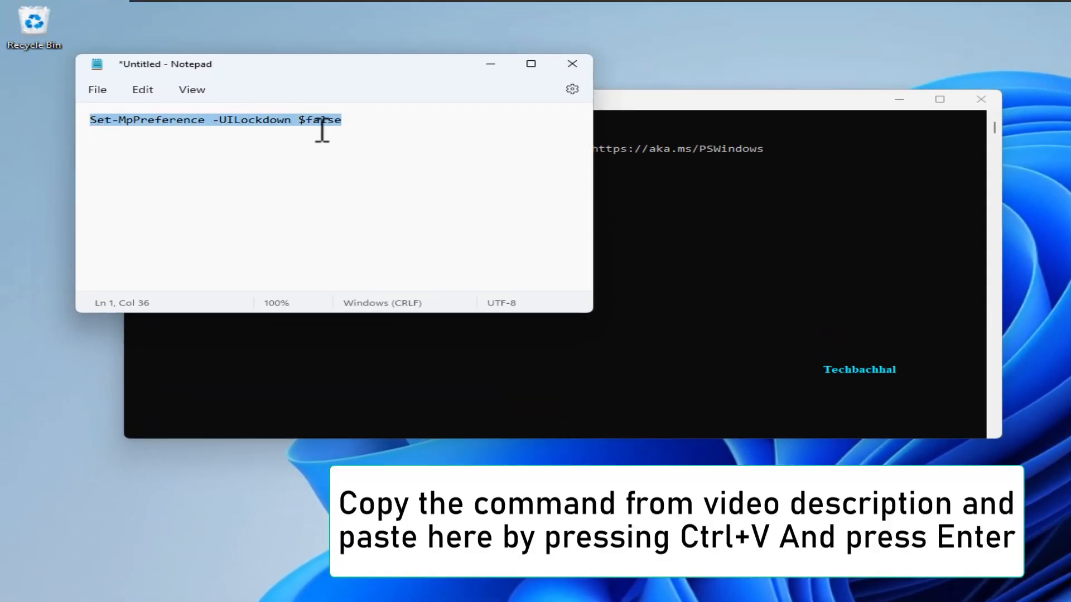
Step: Copy the Set-MpPreference -UILockdown $false command from Notepad, then minimize Notepad
{"action": "right_click", "coordinate": [321, 130]}
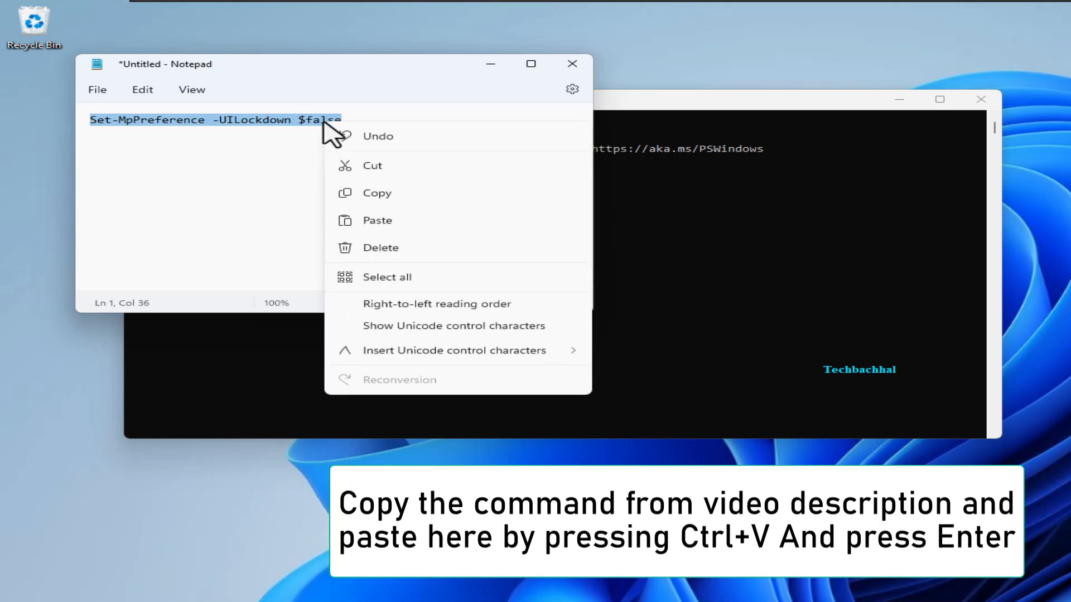
{"action": "mouse_move", "coordinate": [388, 198]}
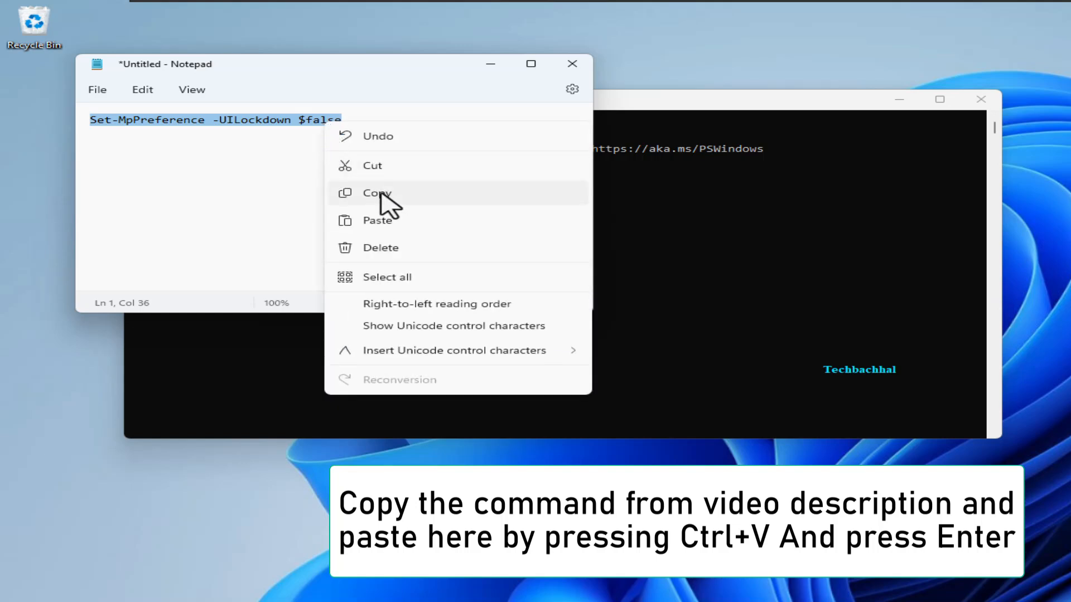
{"action": "left_click", "coordinate": [377, 193]}
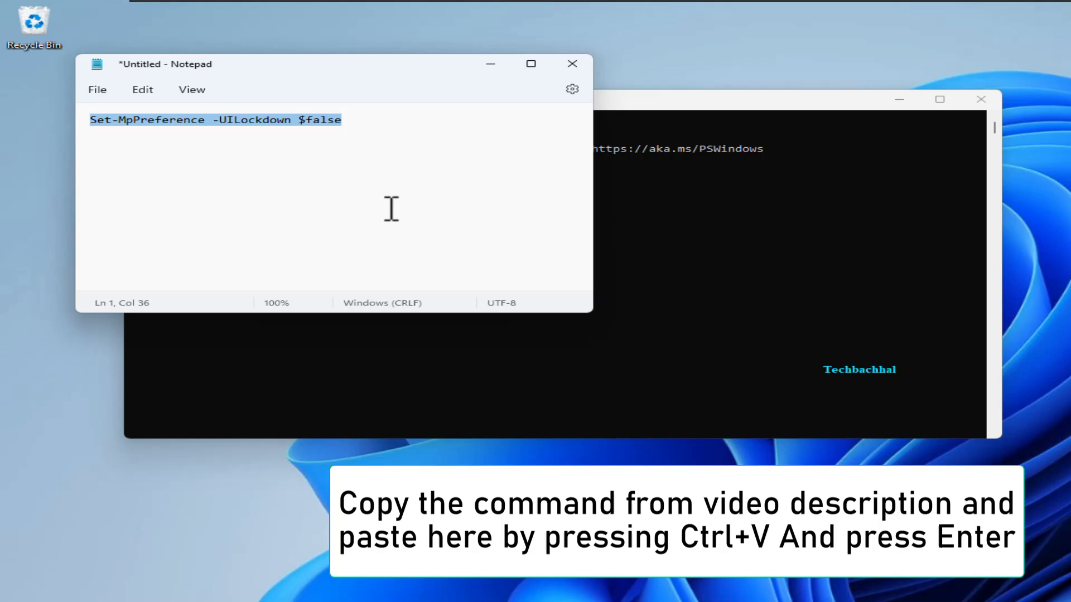
{"action": "mouse_move", "coordinate": [490, 63]}
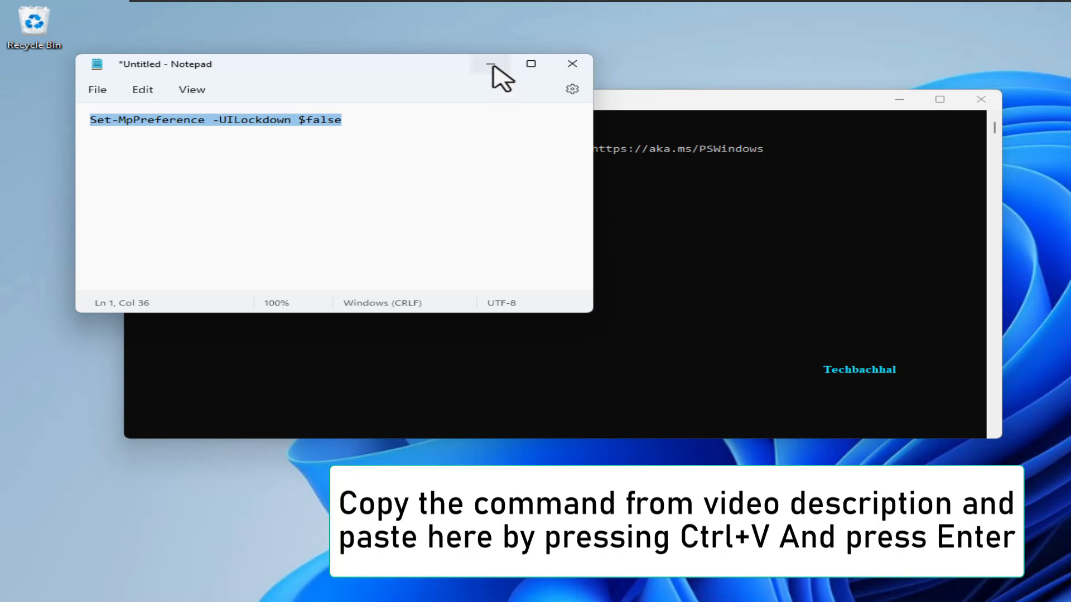
{"action": "left_click", "coordinate": [490, 64]}
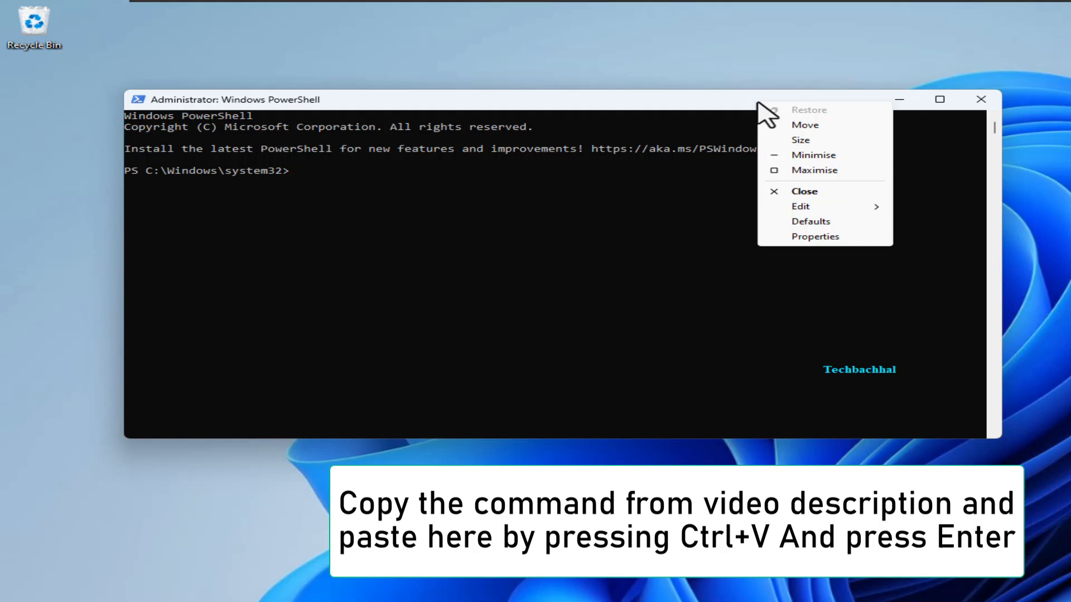
{"action": "mouse_move", "coordinate": [803, 198]}
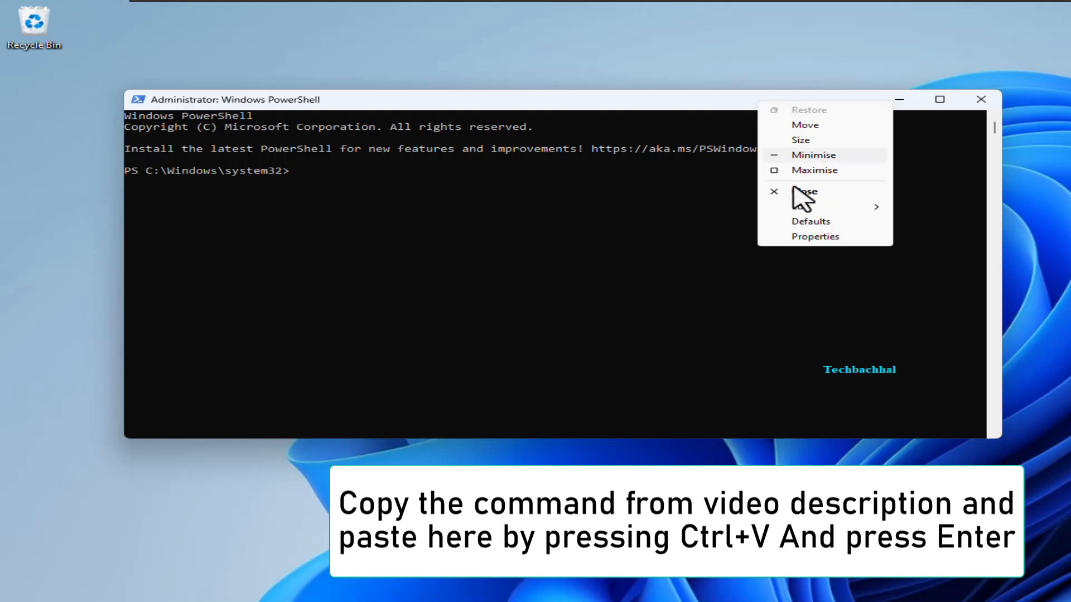
Step: Paste and run Set-MpPreference -UILockdown $false in the admin PowerShell console, then close it
{"action": "left_click", "coordinate": [800, 206]}
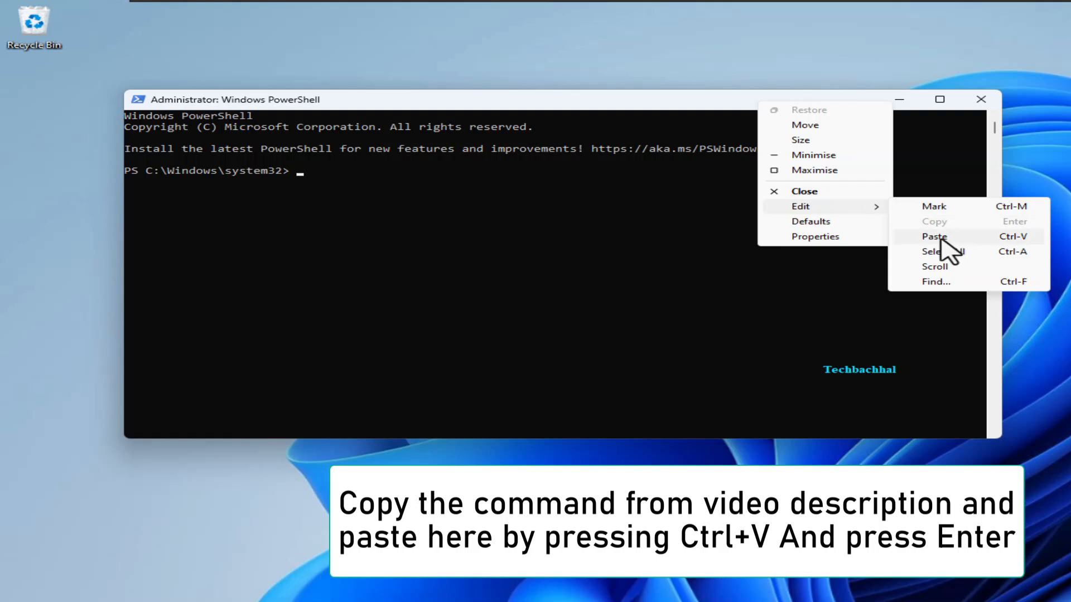
{"action": "left_click", "coordinate": [933, 236]}
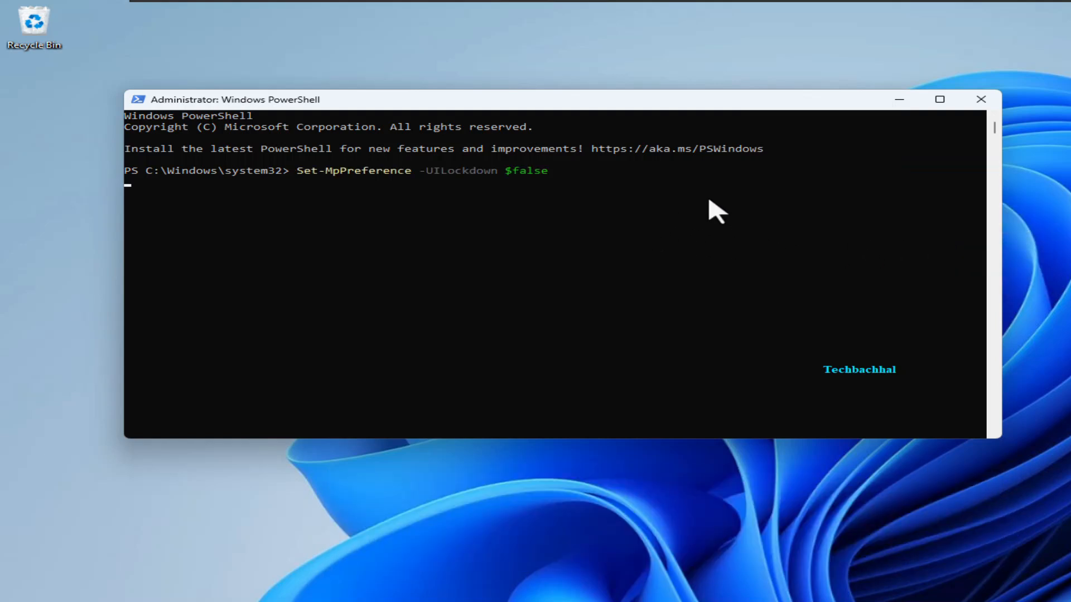
{"action": "left_click", "coordinate": [981, 99]}
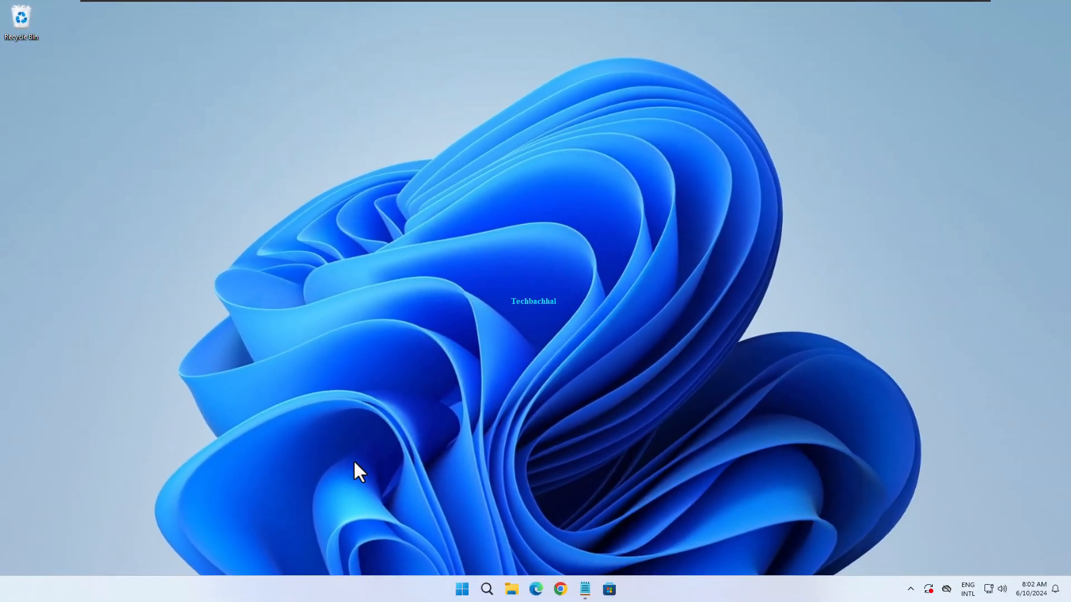
{"action": "mouse_move", "coordinate": [380, 553]}
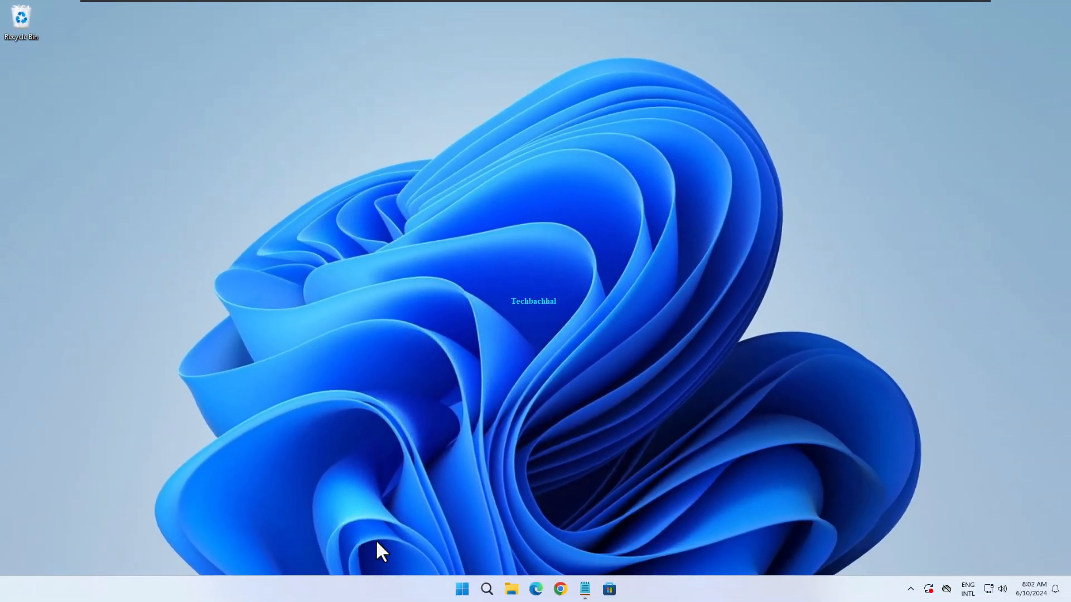
{"action": "mouse_move", "coordinate": [391, 548]}
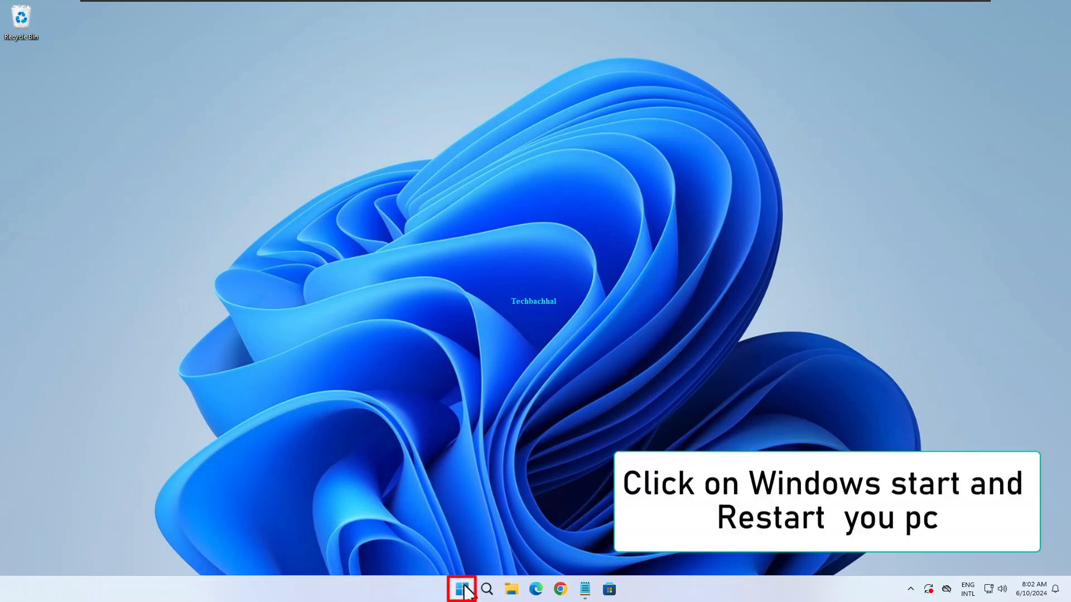
Step: Restart Windows from the Start button's Shut down or sign out menu
{"action": "right_click", "coordinate": [461, 589]}
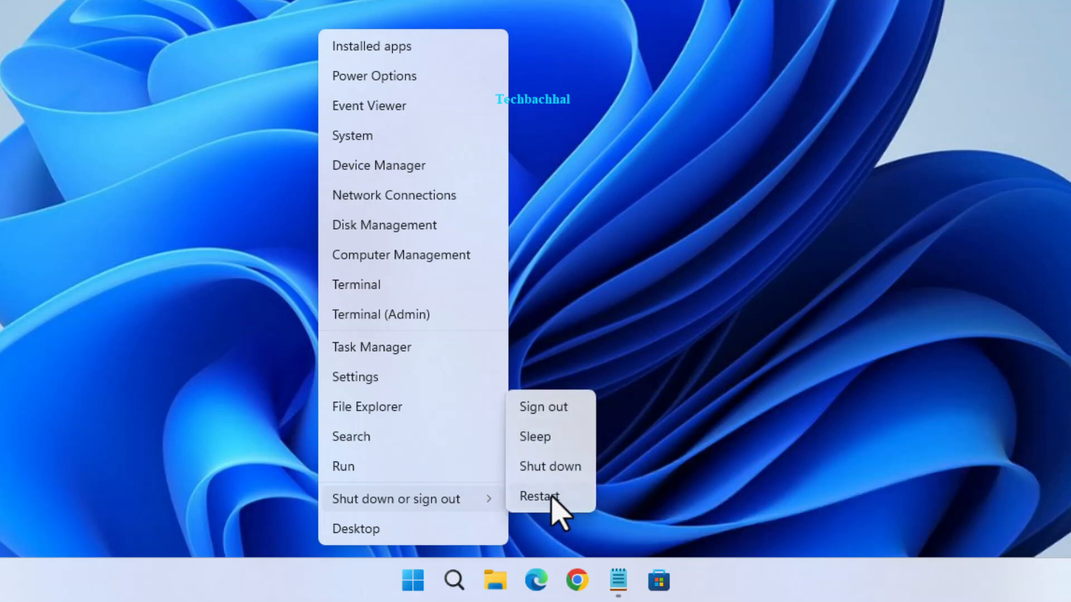
{"action": "left_click", "coordinate": [539, 496]}
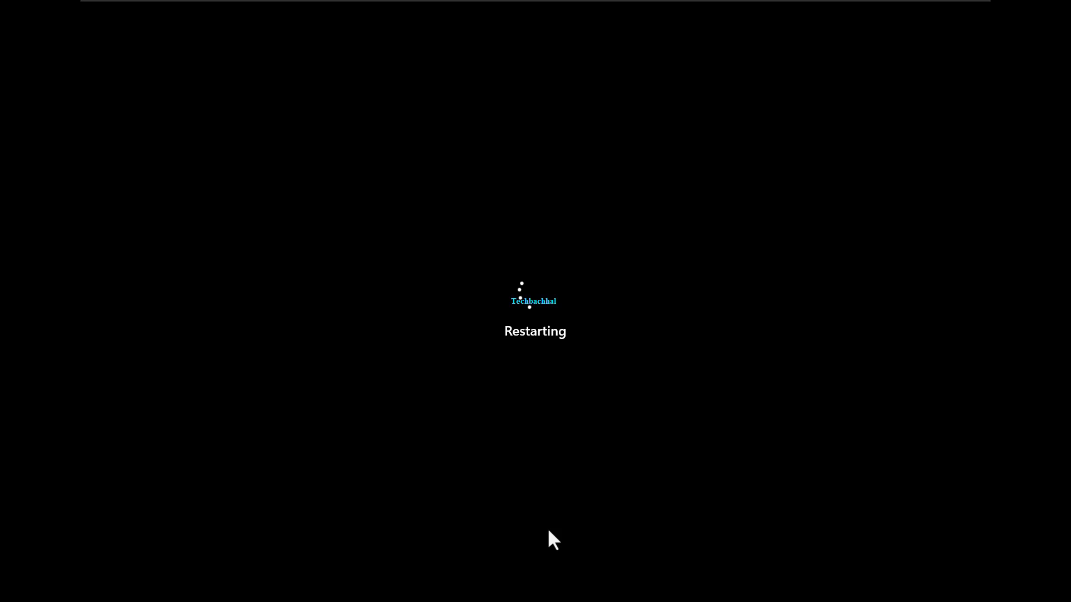